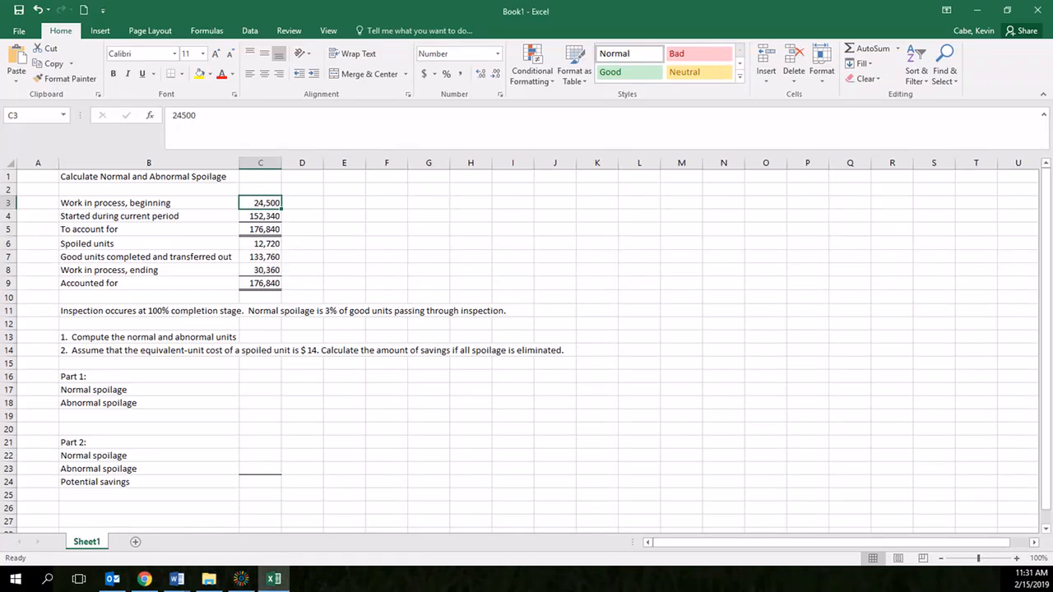
pyautogui.moveTo(912, 338)
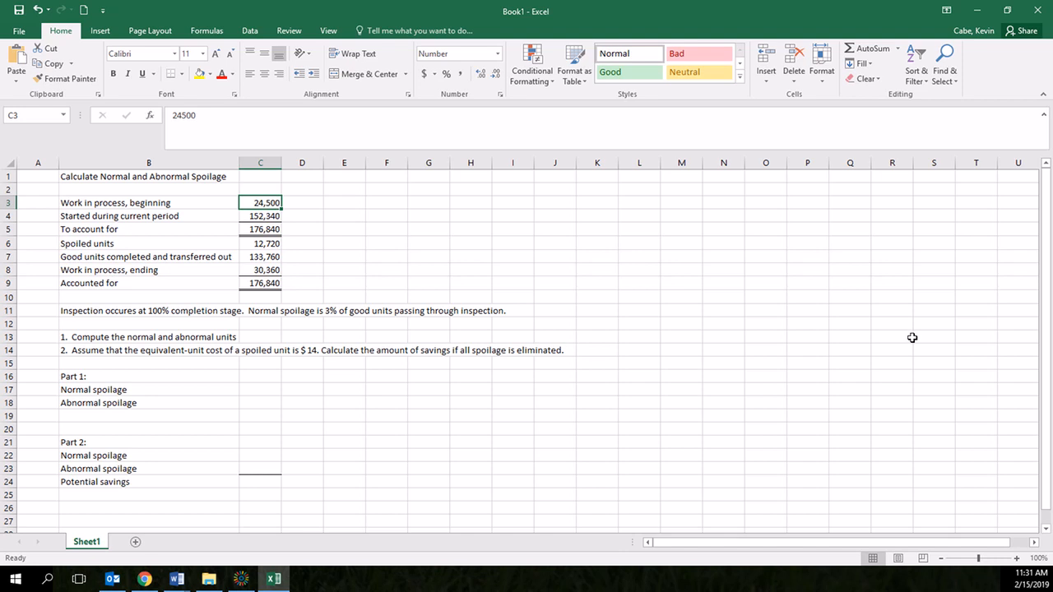
pyautogui.moveTo(290, 204)
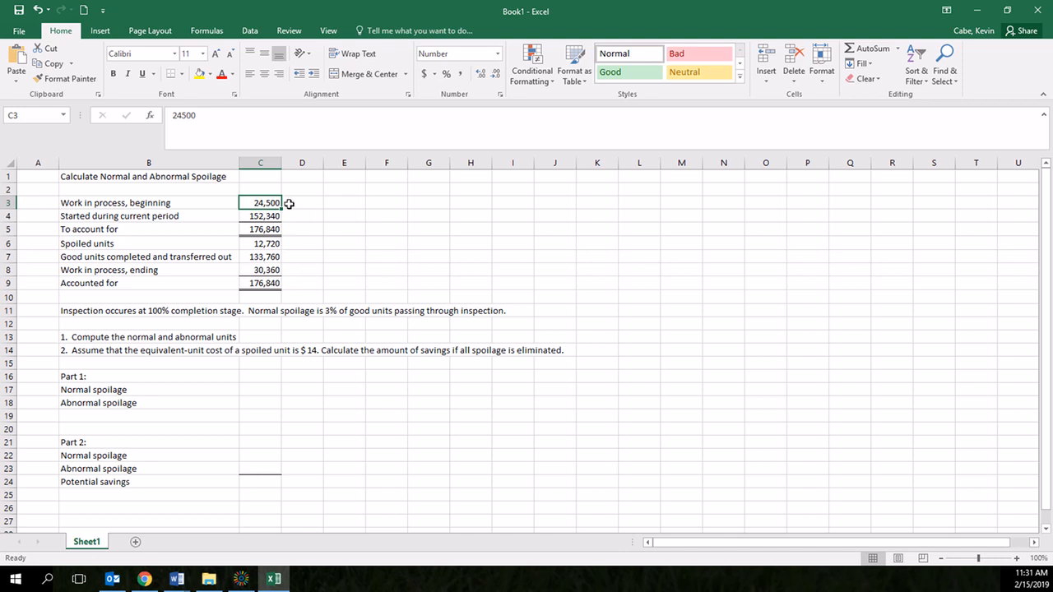
pyautogui.moveTo(288, 214)
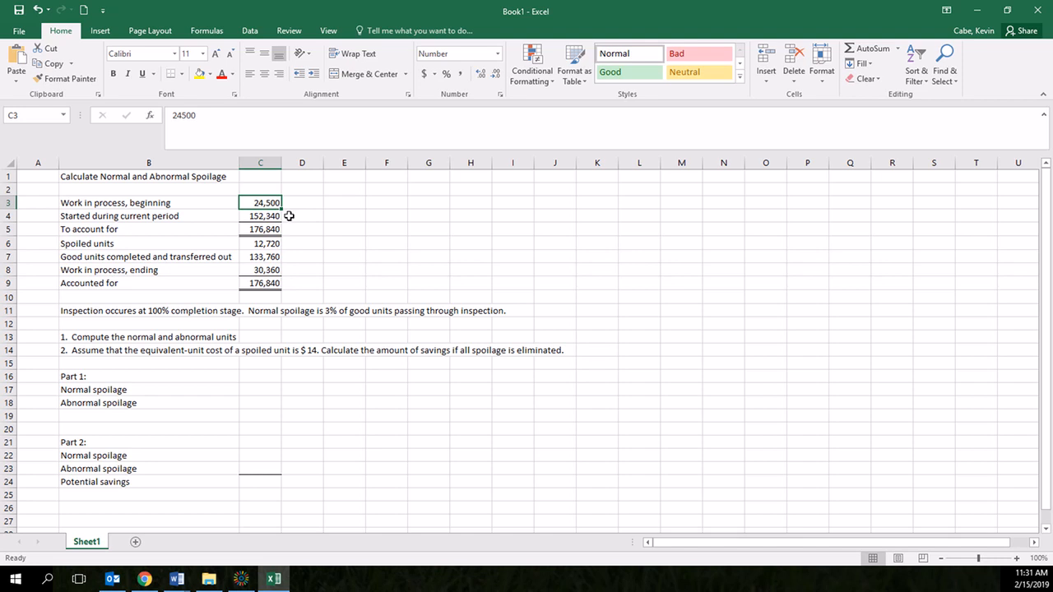
pyautogui.moveTo(280, 215)
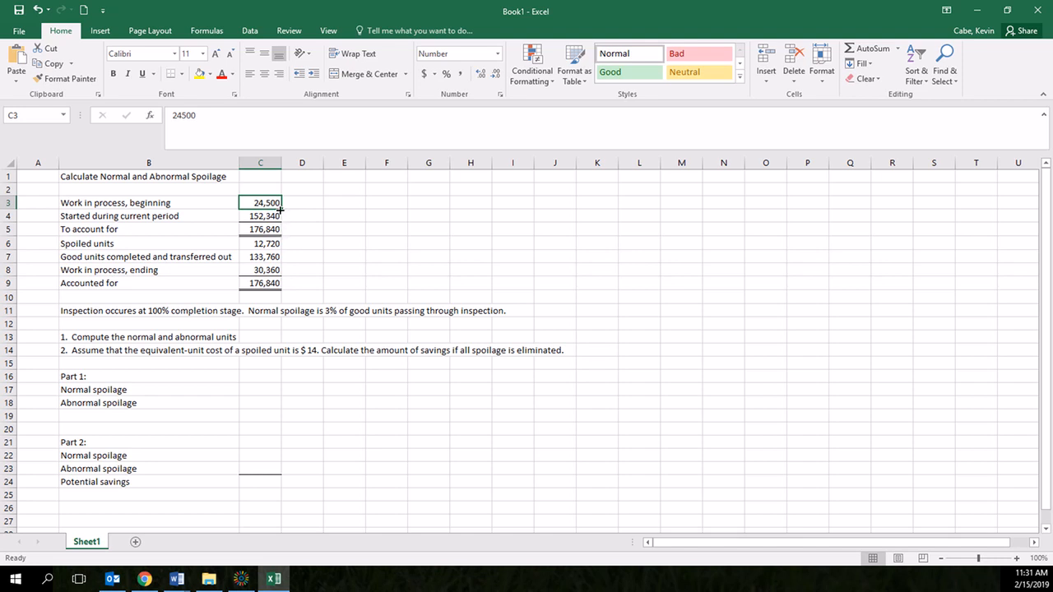
pyautogui.moveTo(280, 214)
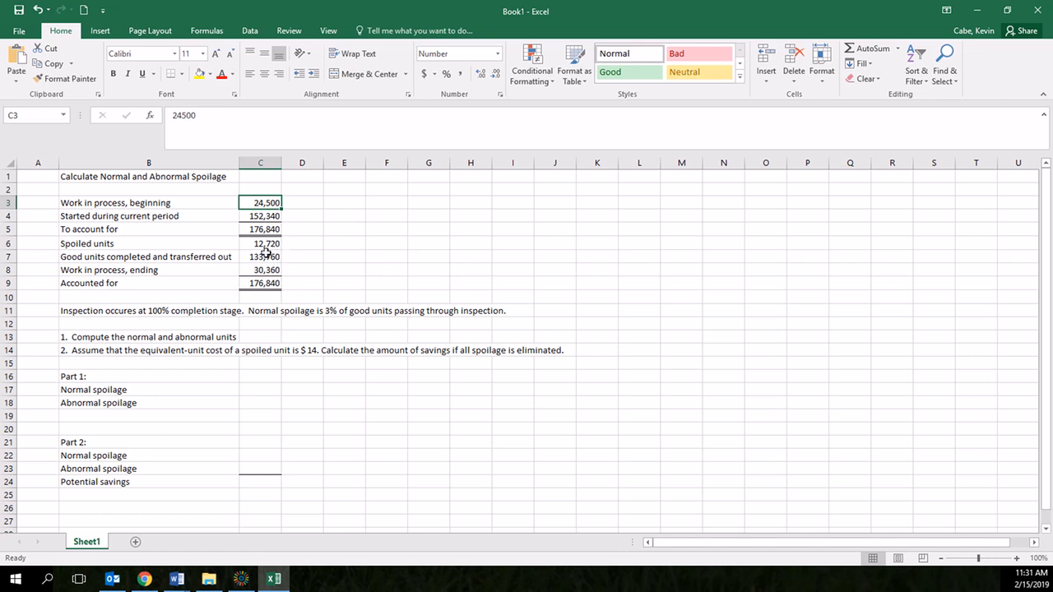
pyautogui.moveTo(288, 245)
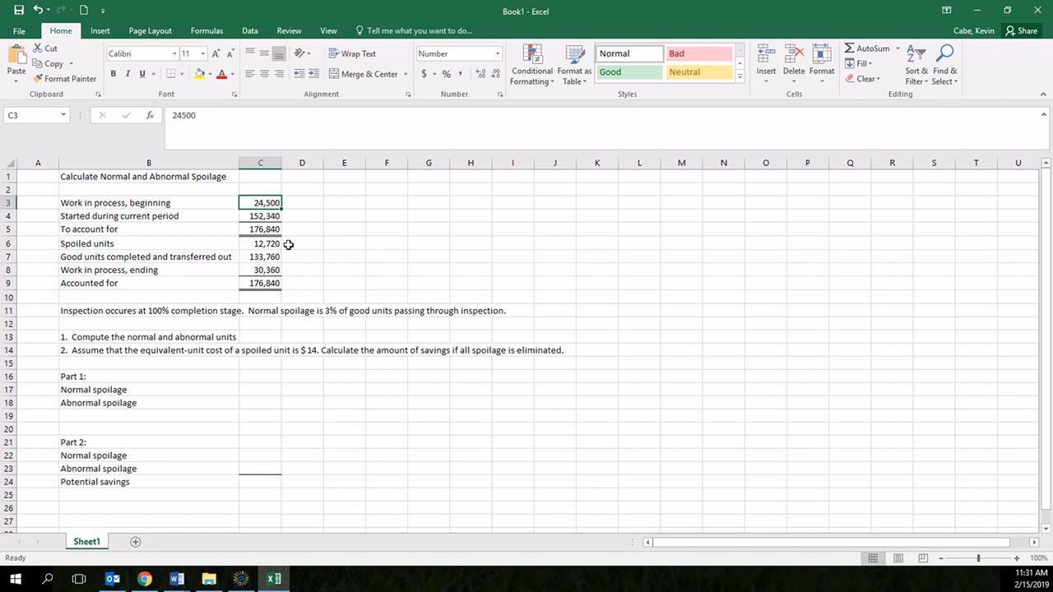
pyautogui.moveTo(288, 257)
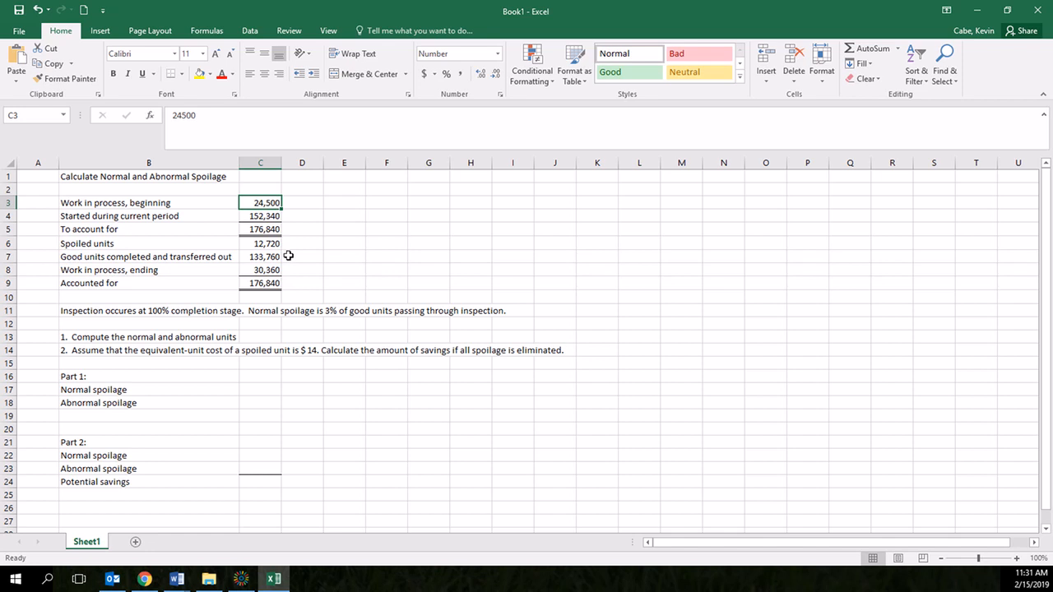
pyautogui.moveTo(290, 267)
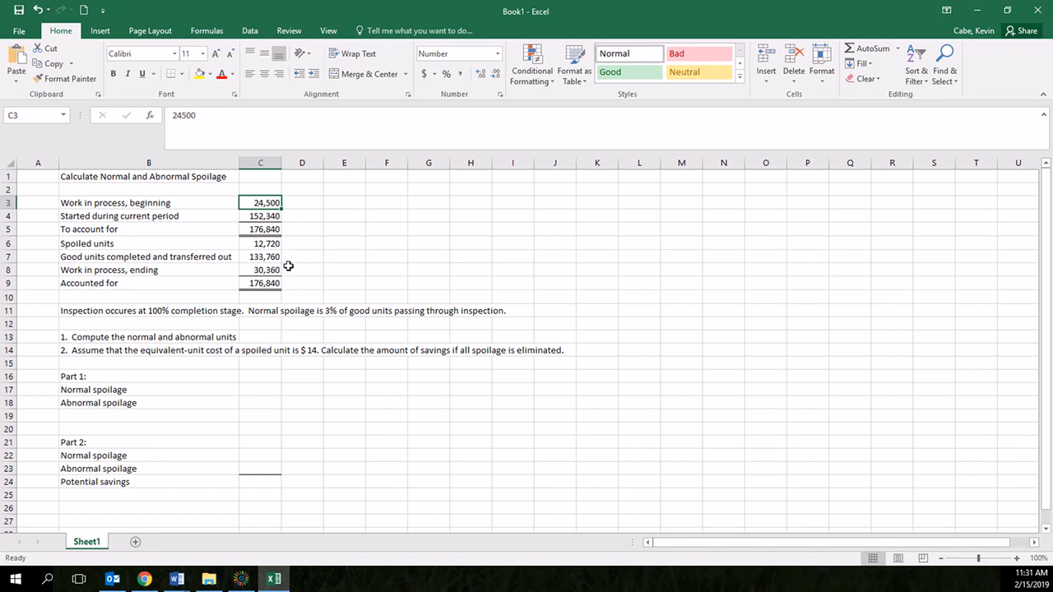
pyautogui.moveTo(287, 280)
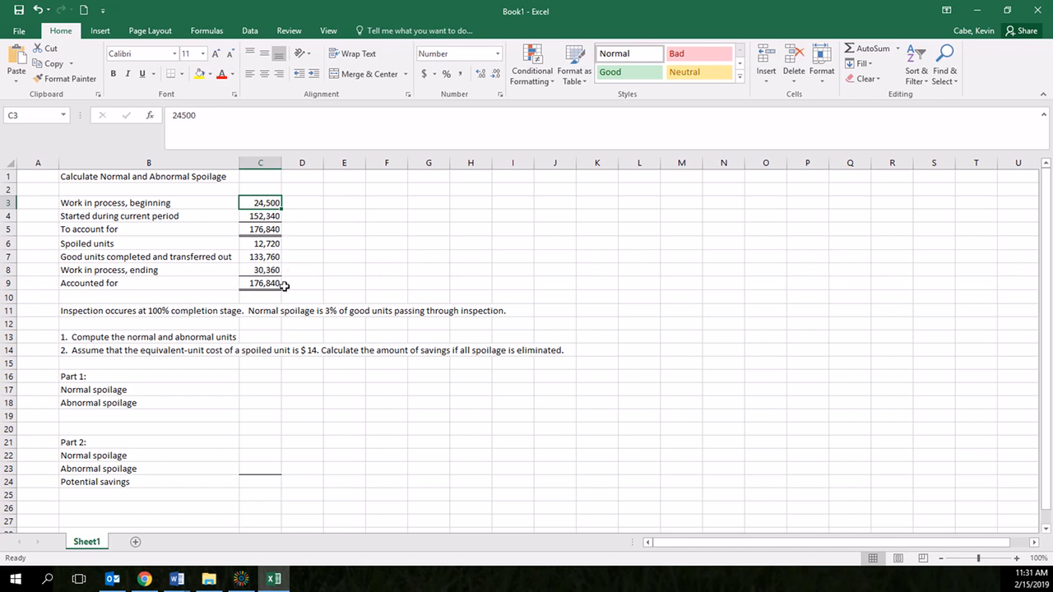
pyautogui.moveTo(211, 346)
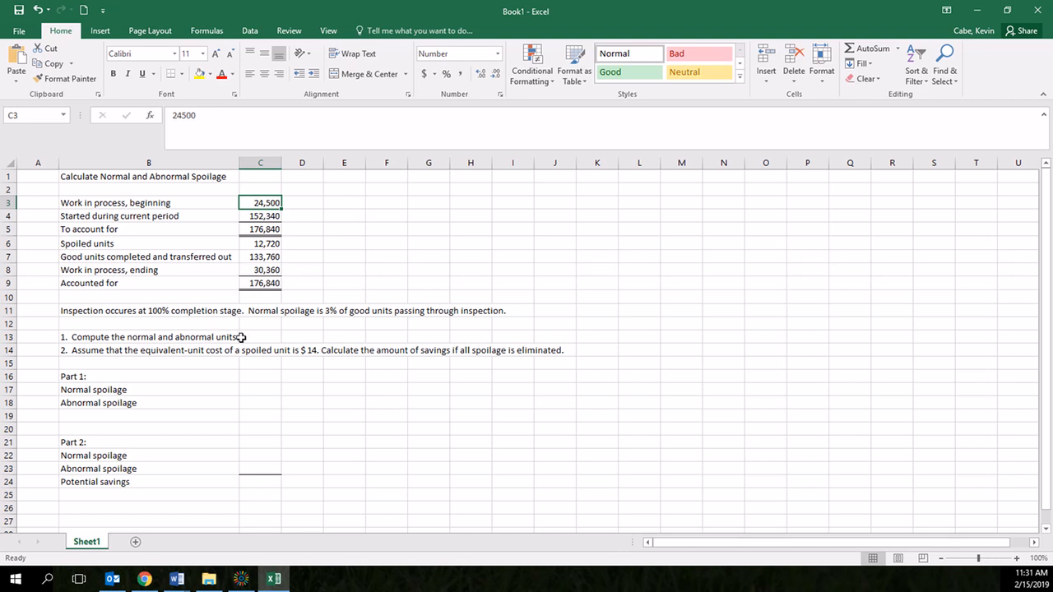
pyautogui.moveTo(244, 332)
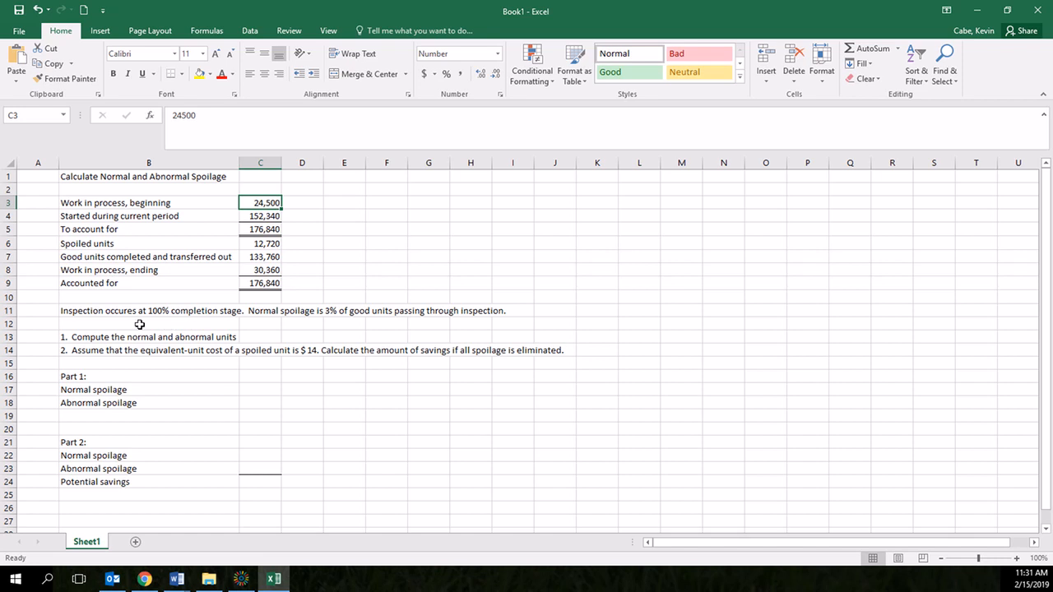
pyautogui.moveTo(122, 322)
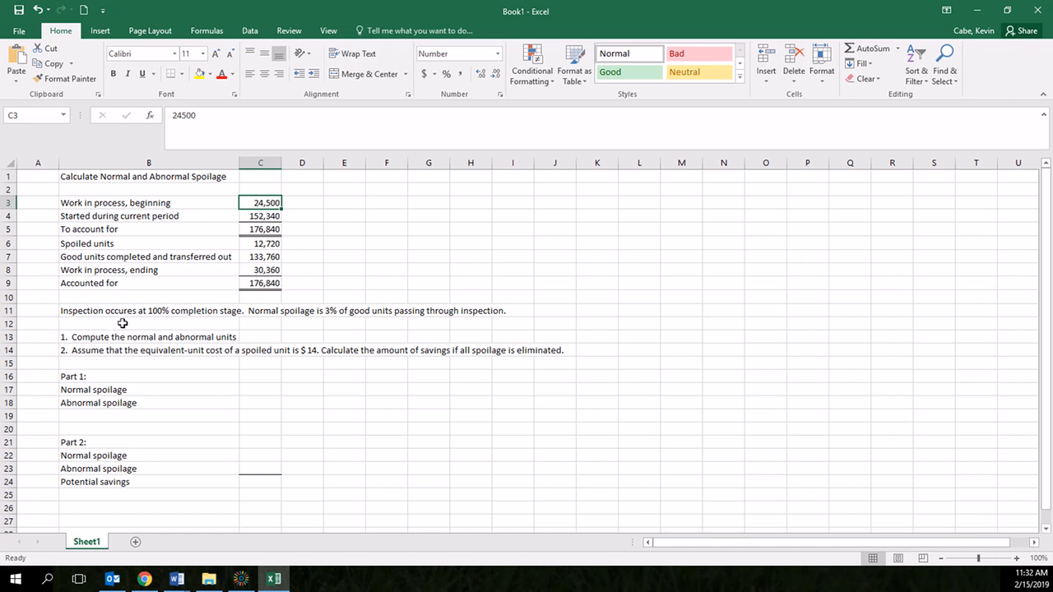
pyautogui.moveTo(210, 332)
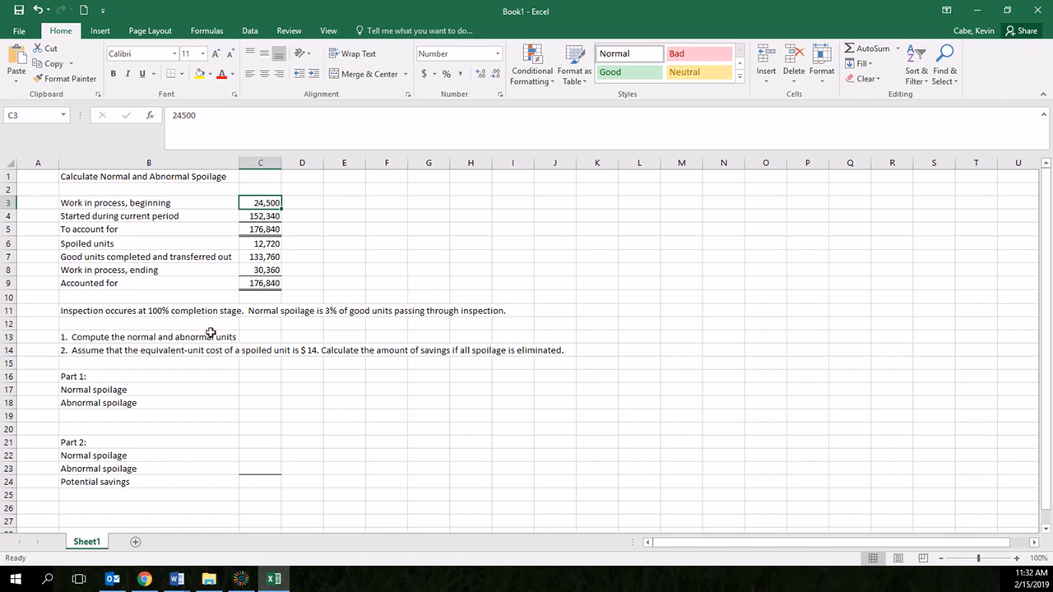
pyautogui.moveTo(237, 326)
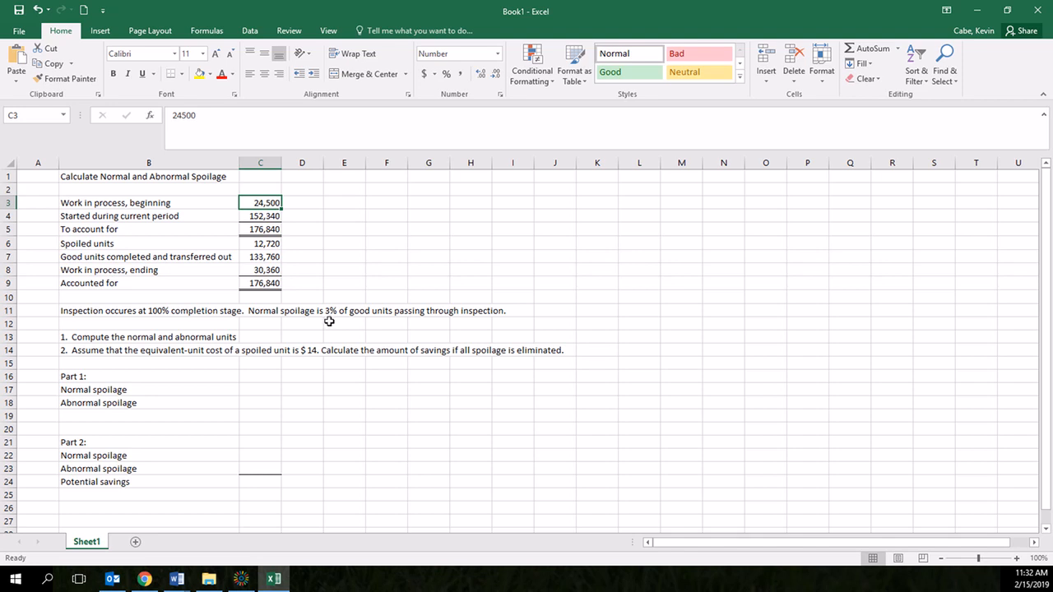
pyautogui.moveTo(278, 329)
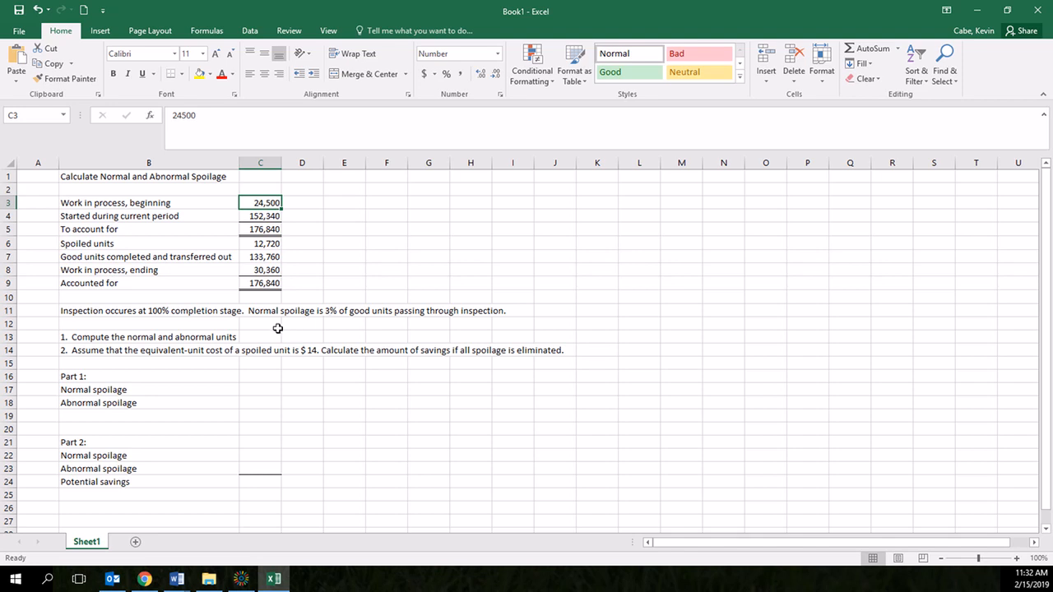
pyautogui.moveTo(250, 339)
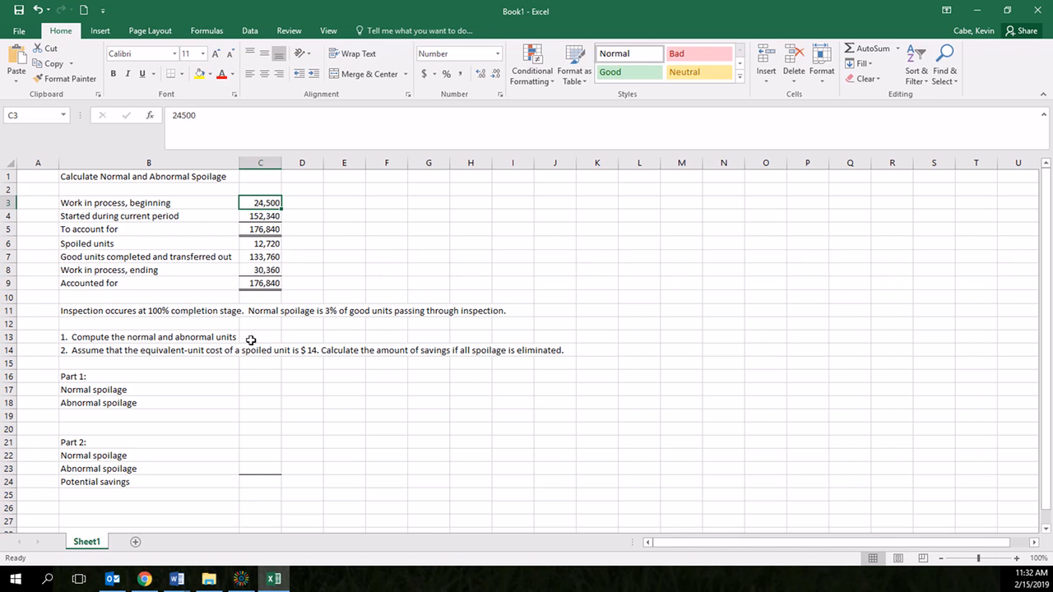
pyautogui.moveTo(220, 336)
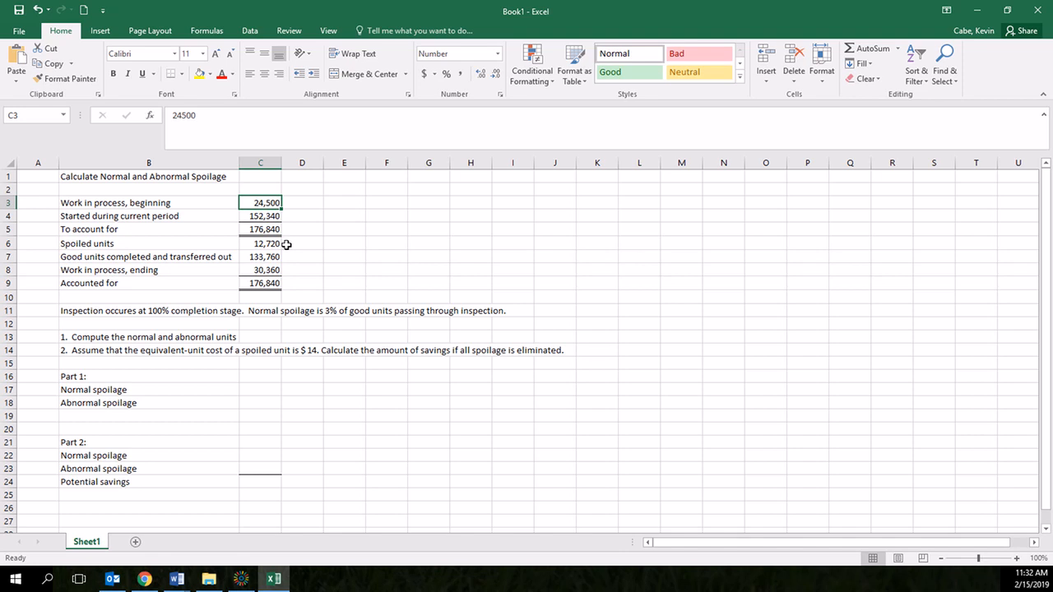
pyautogui.moveTo(283, 247)
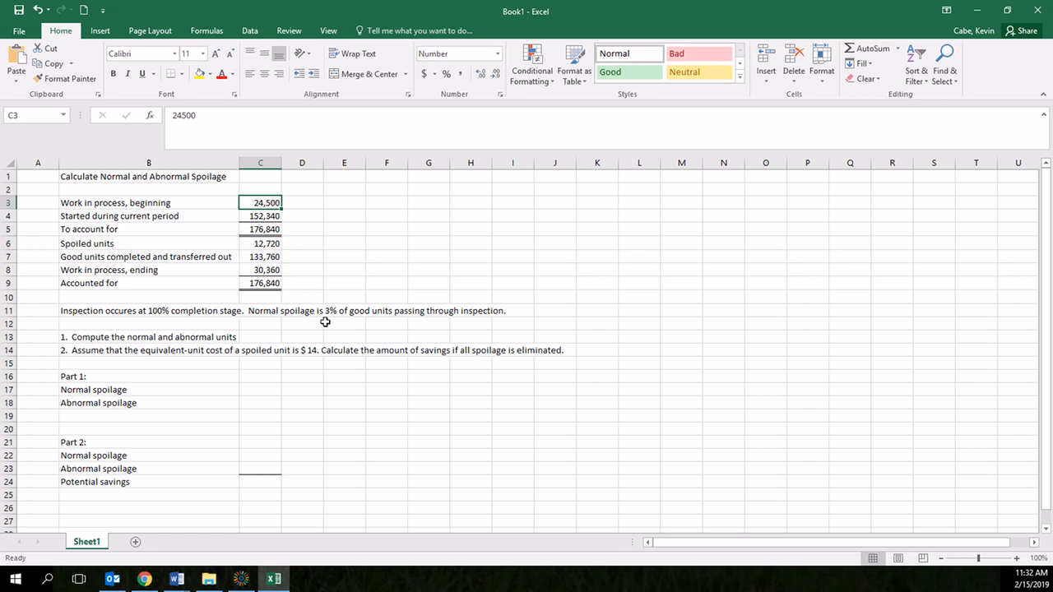
pyautogui.moveTo(349, 321)
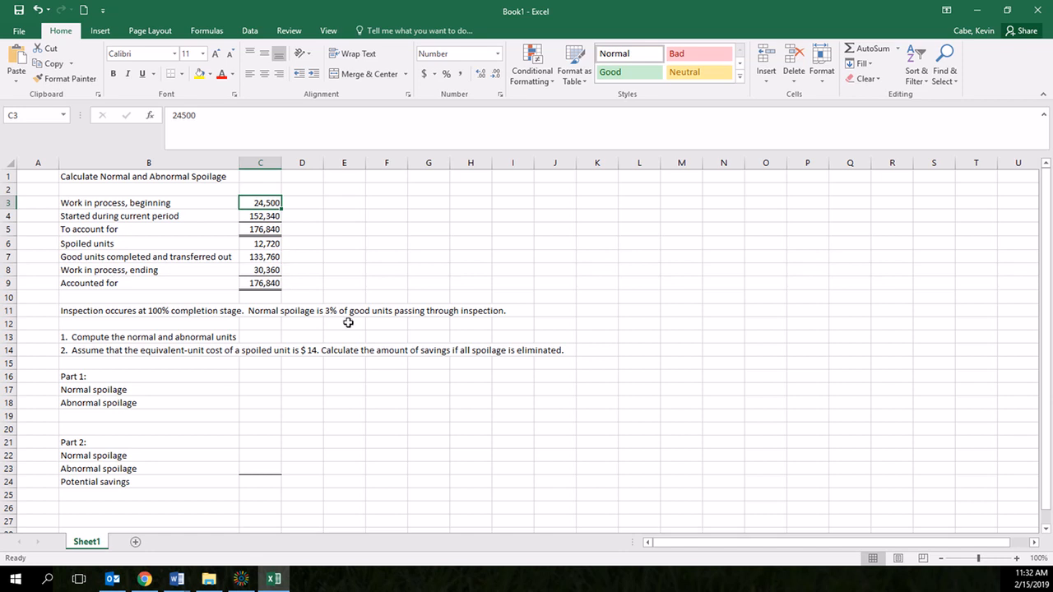
pyautogui.moveTo(464, 321)
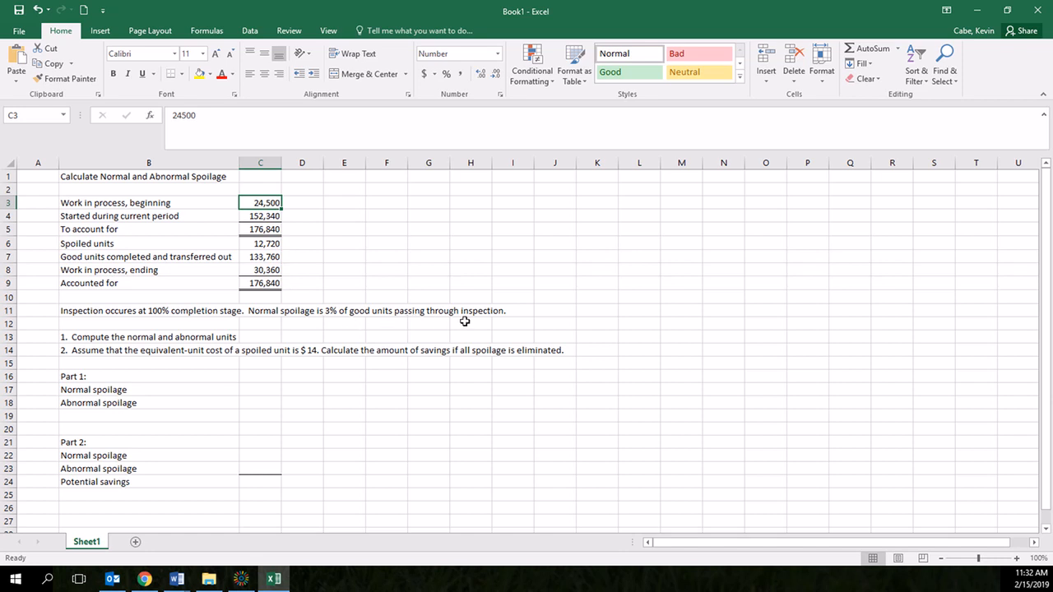
pyautogui.moveTo(262, 392)
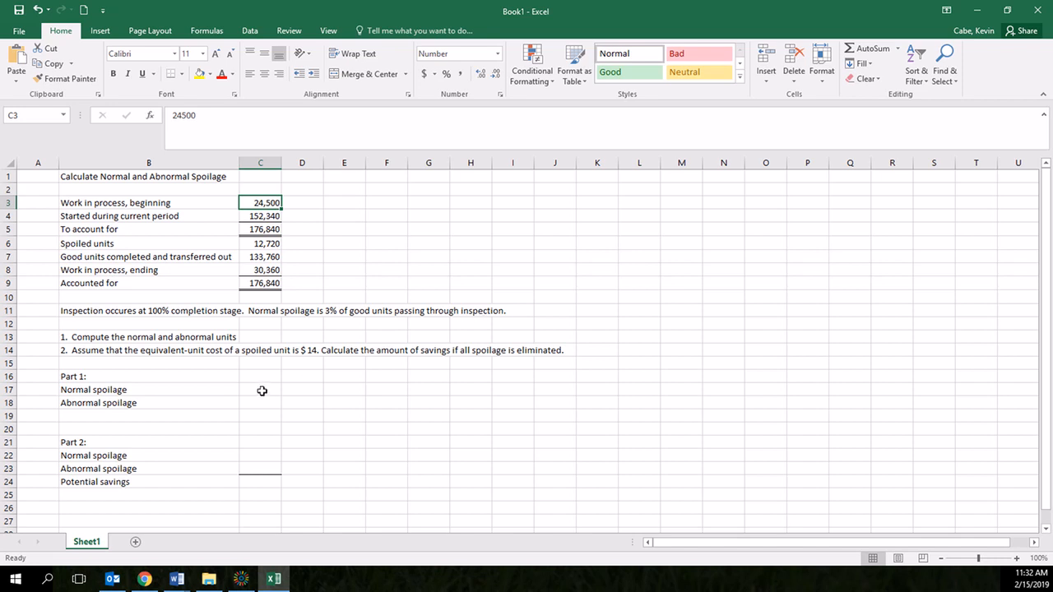
# Compute normal spoilage in C17 as =.03*C7 (3% of good units), giving about 4,013
pyautogui.click(260, 389)
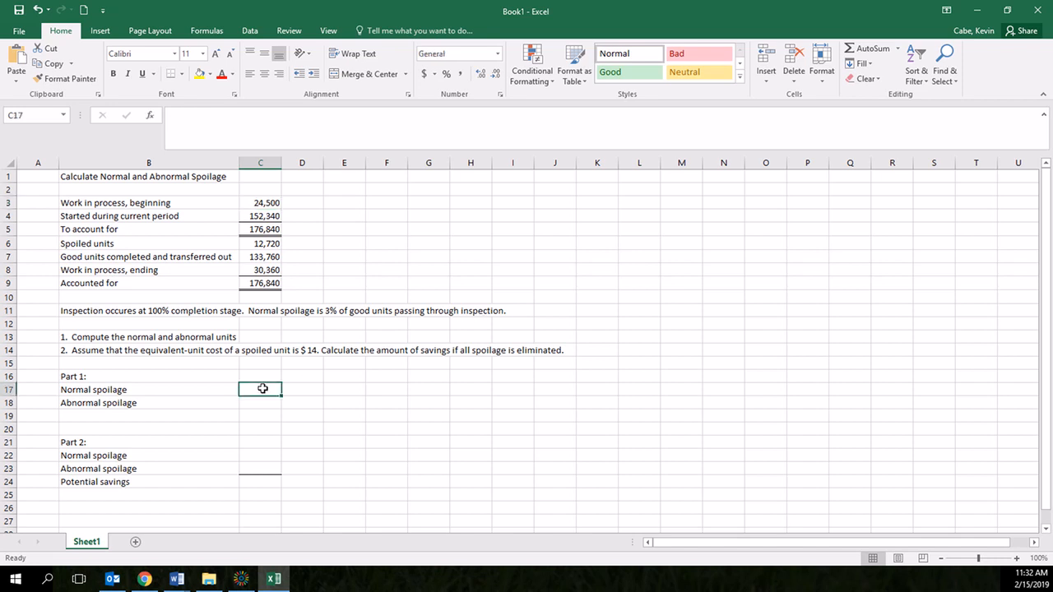
pyautogui.write('=')
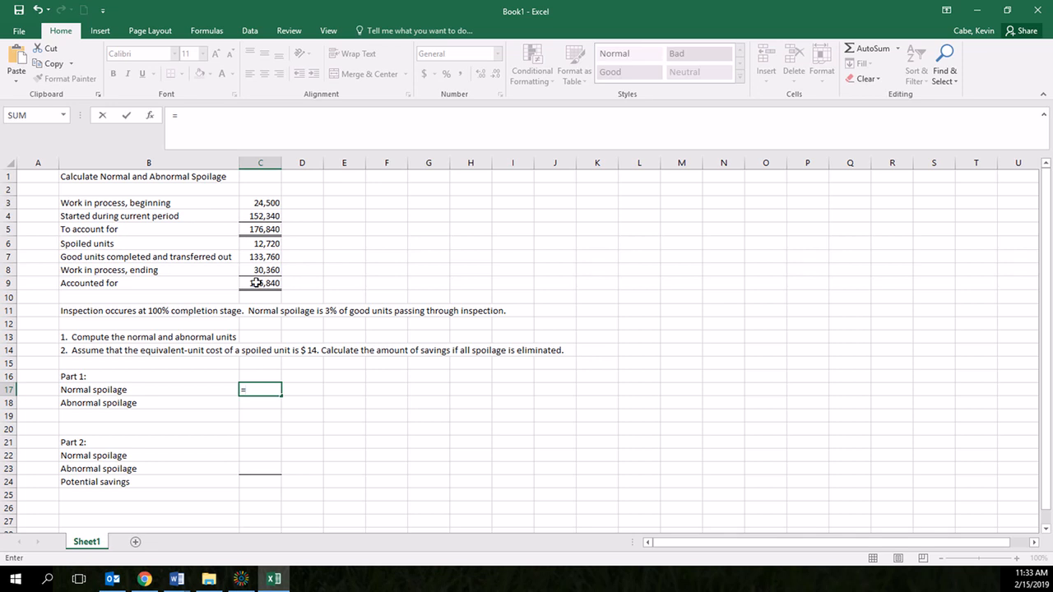
pyautogui.write('.03*')
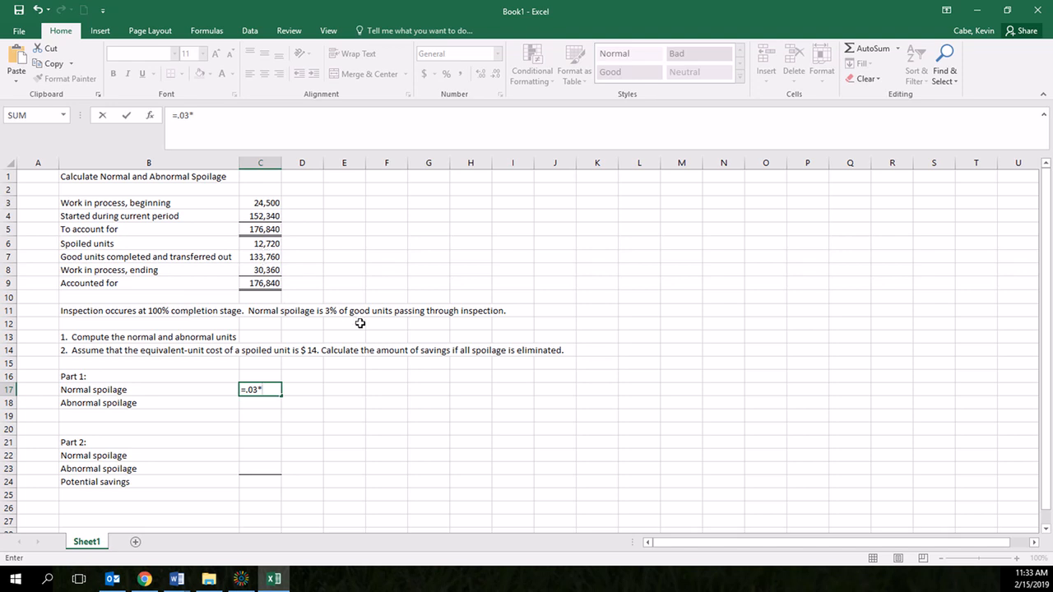
pyautogui.moveTo(395, 314)
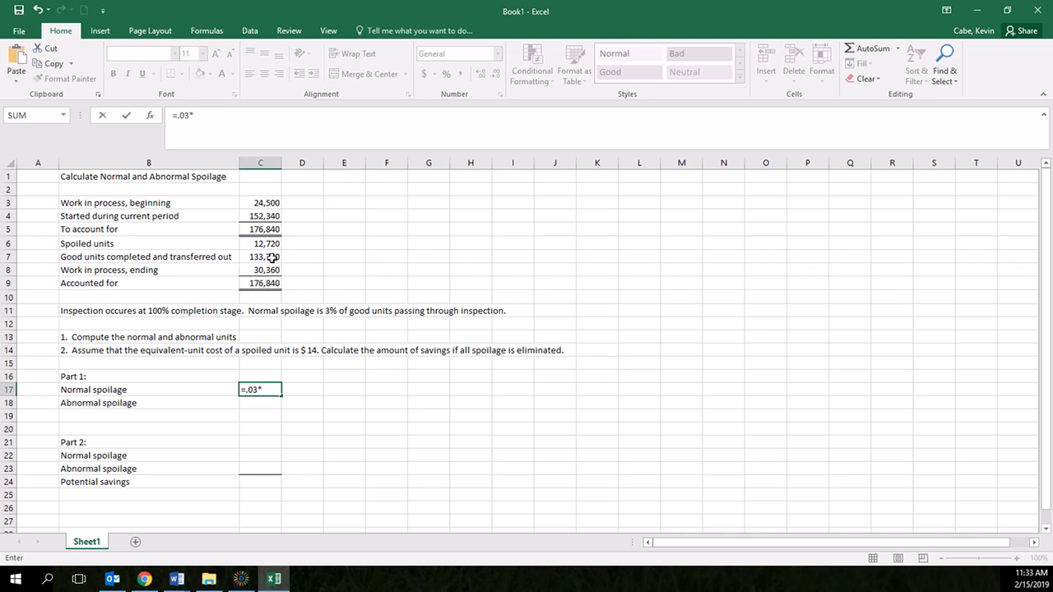
pyautogui.click(260, 257)
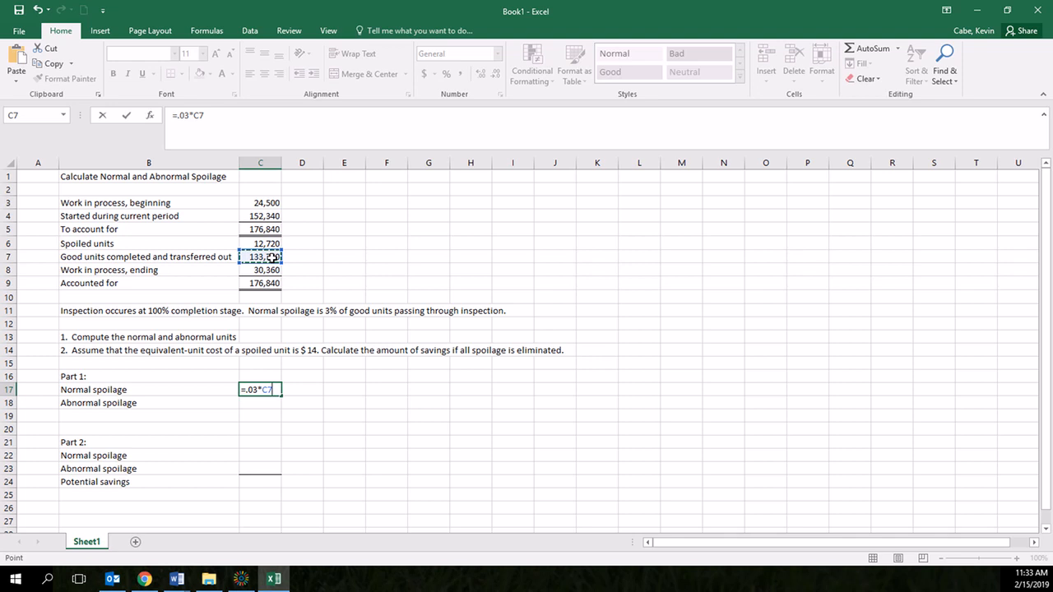
pyautogui.press('enter')
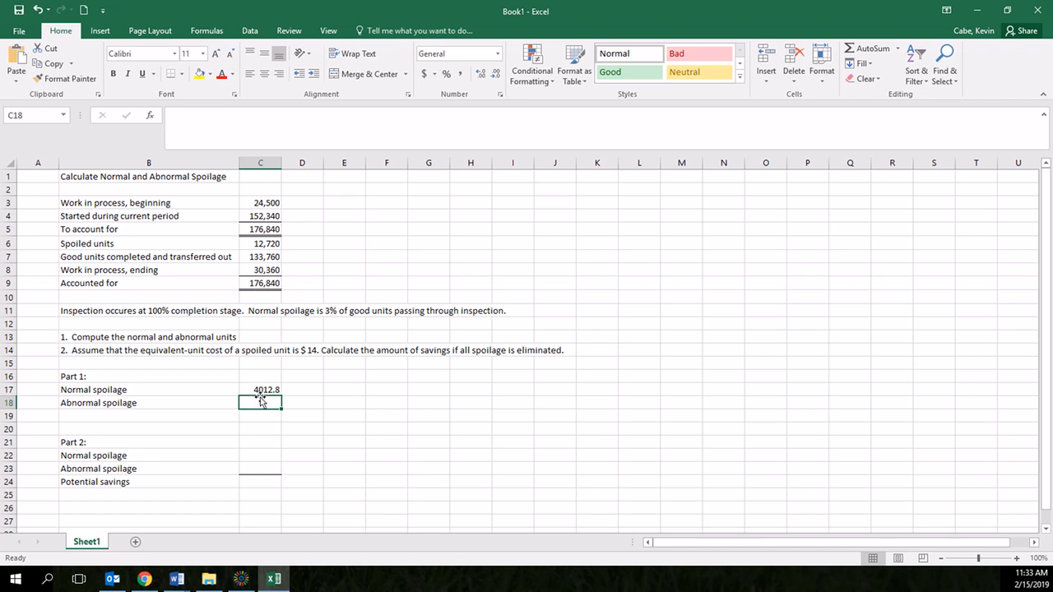
pyautogui.click(260, 389)
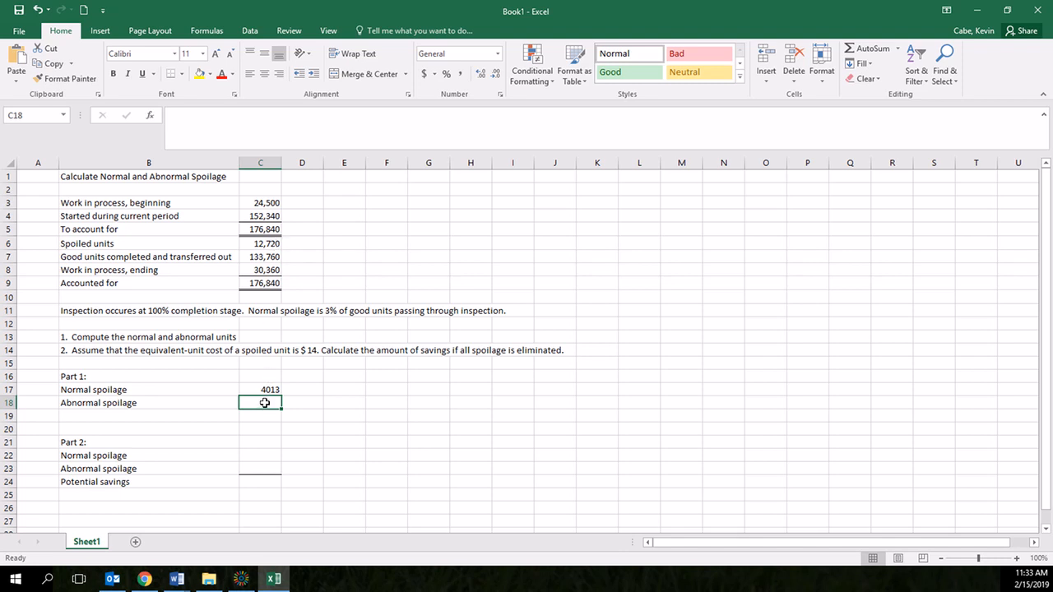
# Enter abnormal spoilage in C18 as =C6-C17, spoiled units minus normal spoilage (8,707)
pyautogui.write('=')
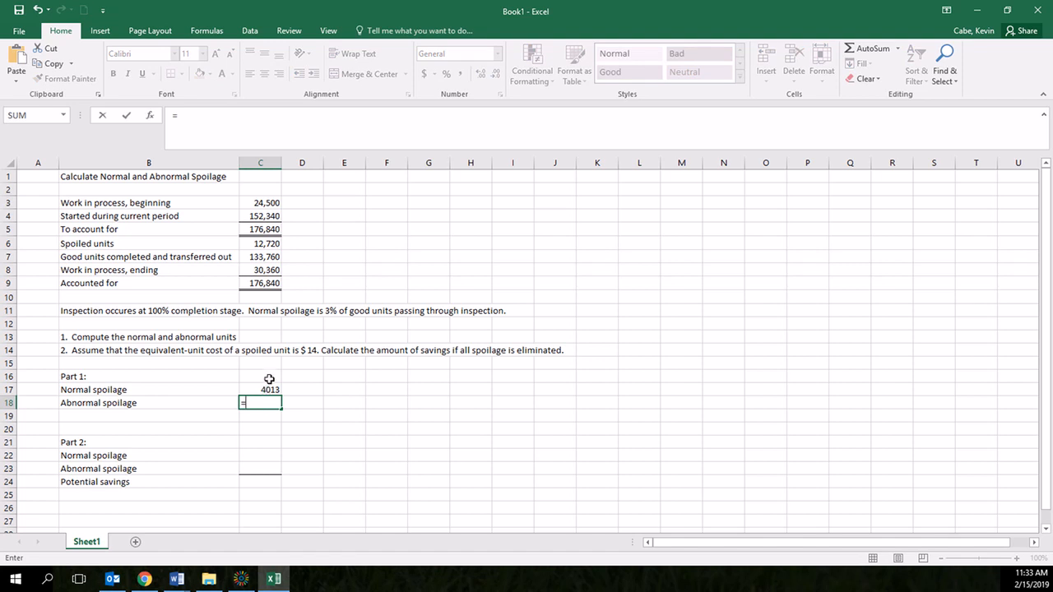
pyautogui.click(260, 243)
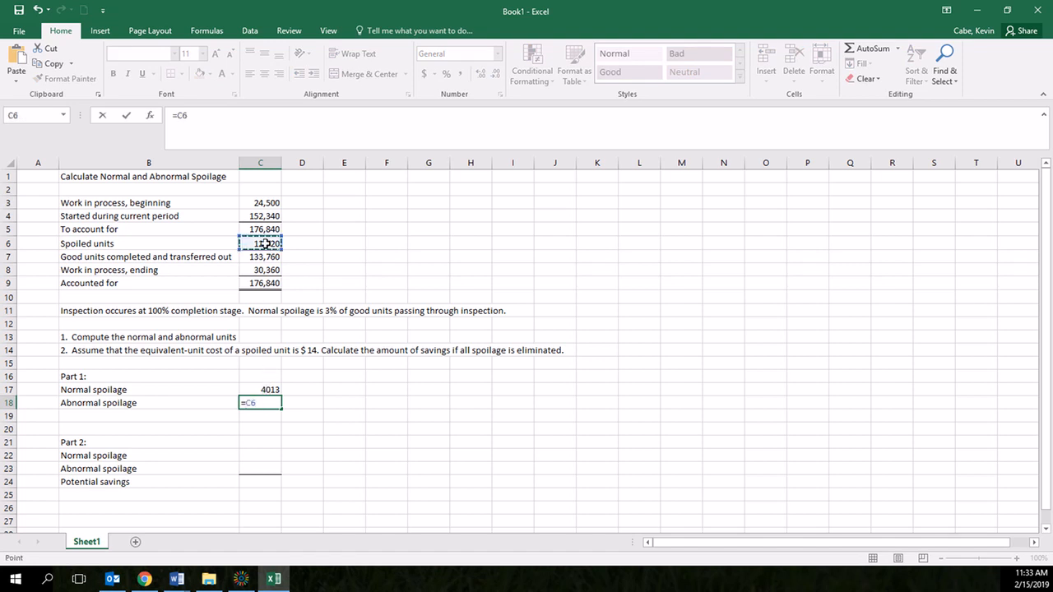
pyautogui.write('-')
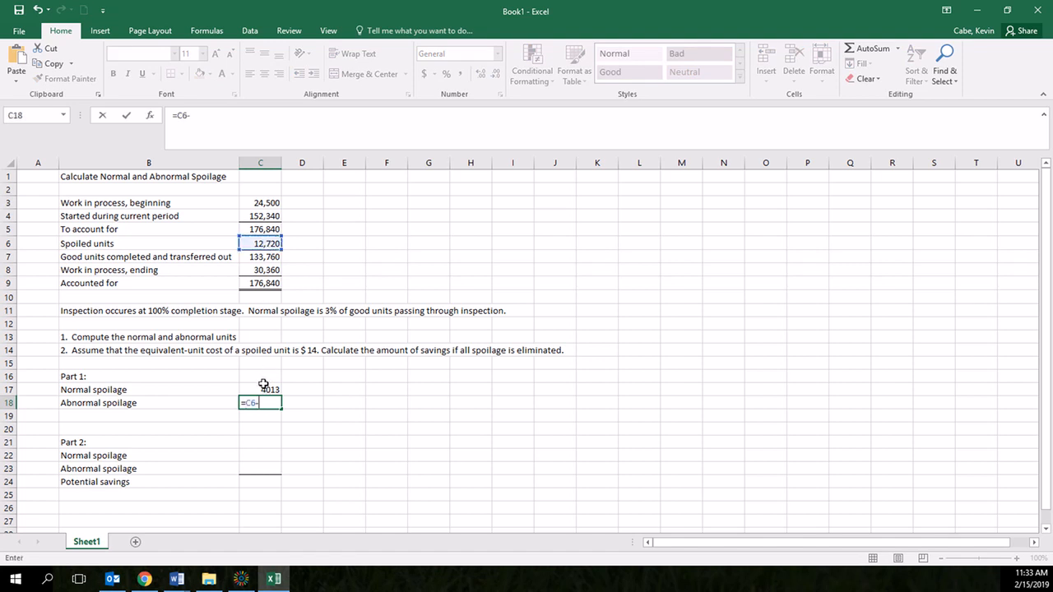
pyautogui.click(260, 389)
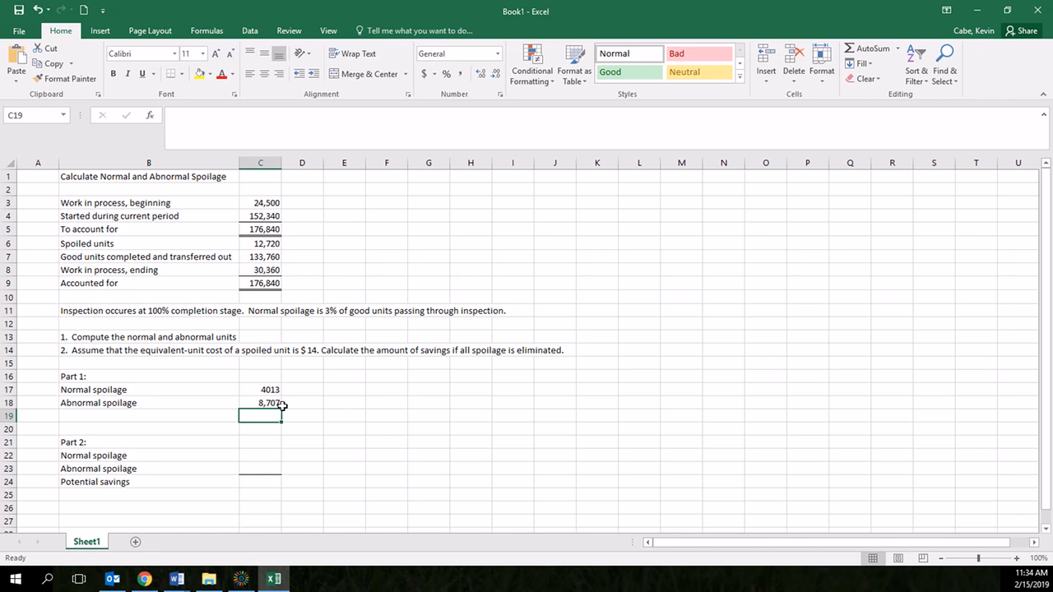
pyautogui.moveTo(302, 404)
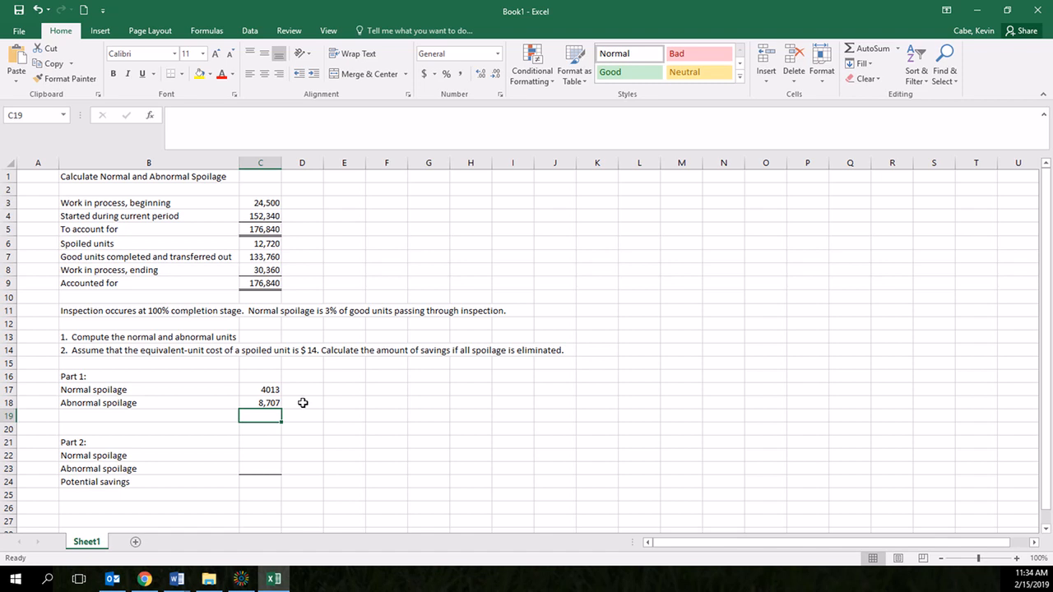
pyautogui.moveTo(293, 401)
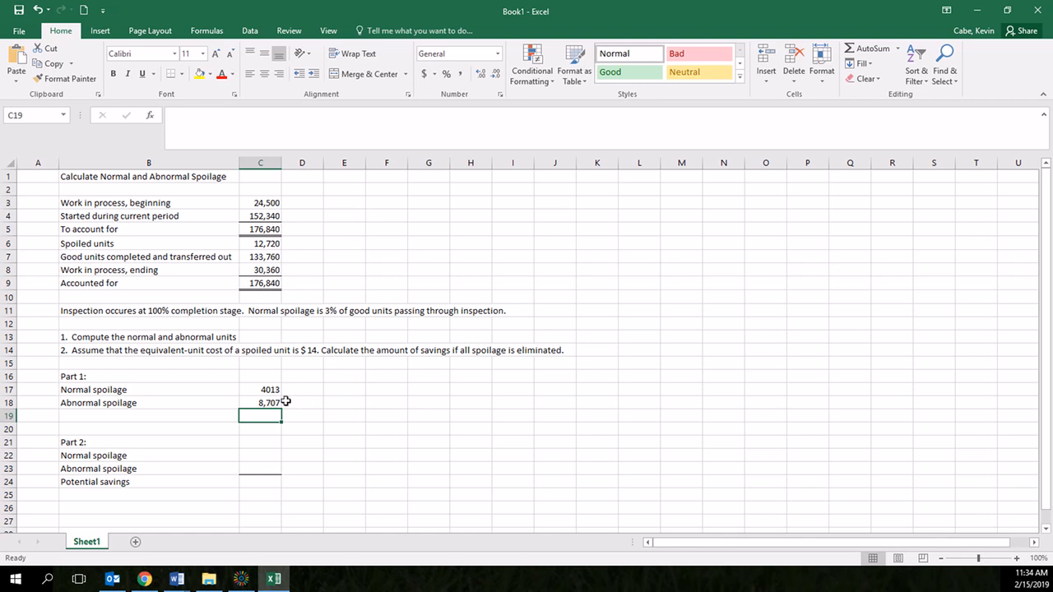
pyautogui.moveTo(250, 406)
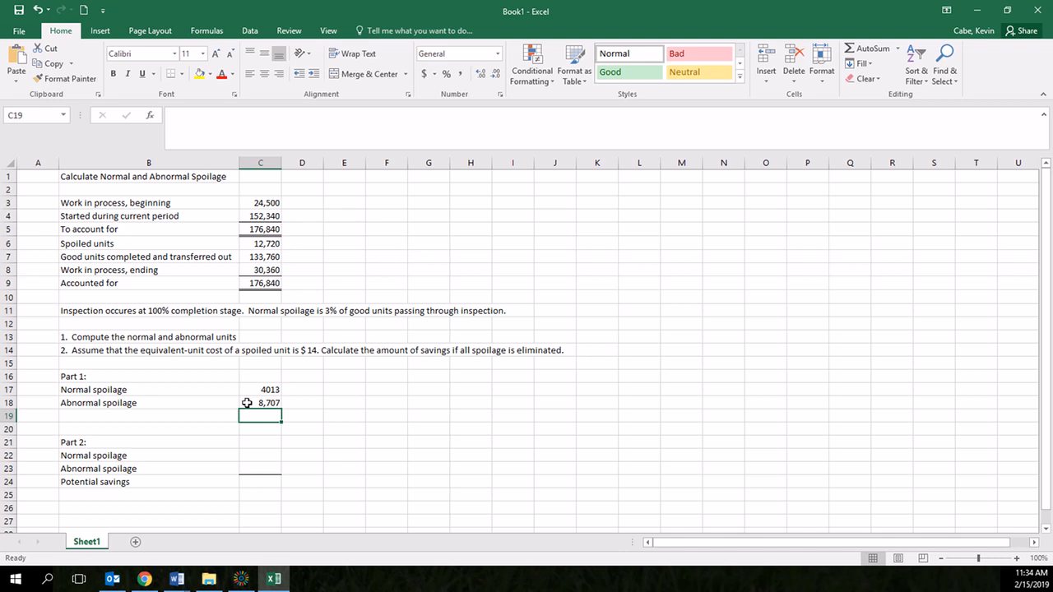
pyautogui.moveTo(326, 412)
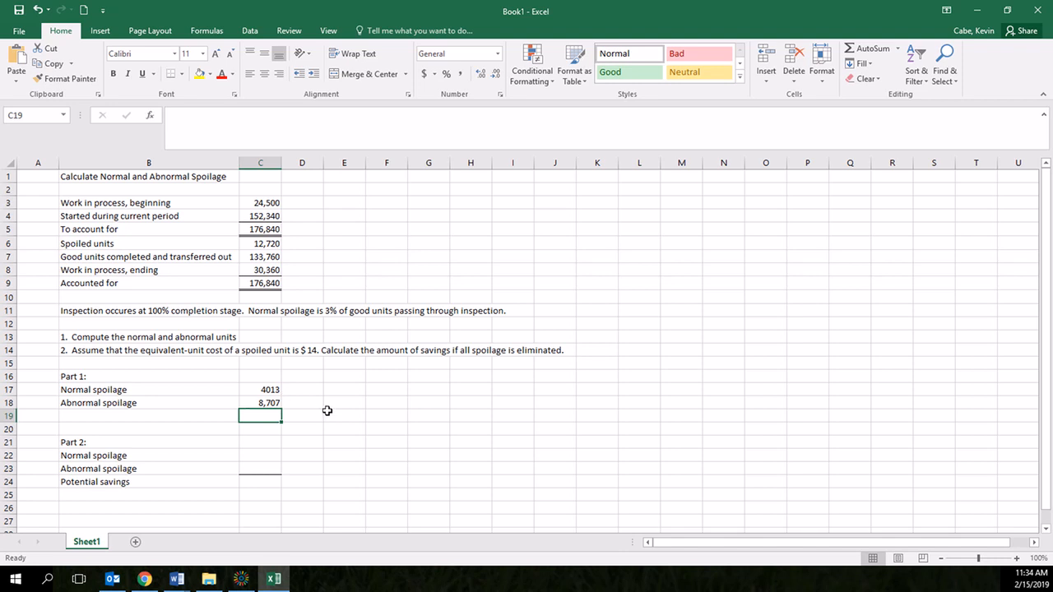
pyautogui.moveTo(232, 362)
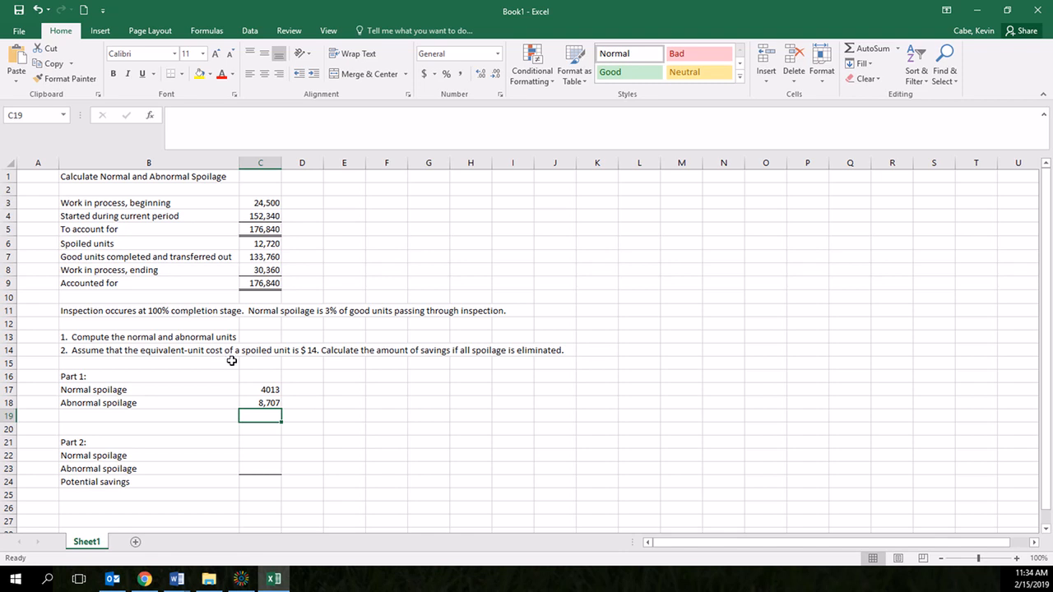
pyautogui.moveTo(313, 360)
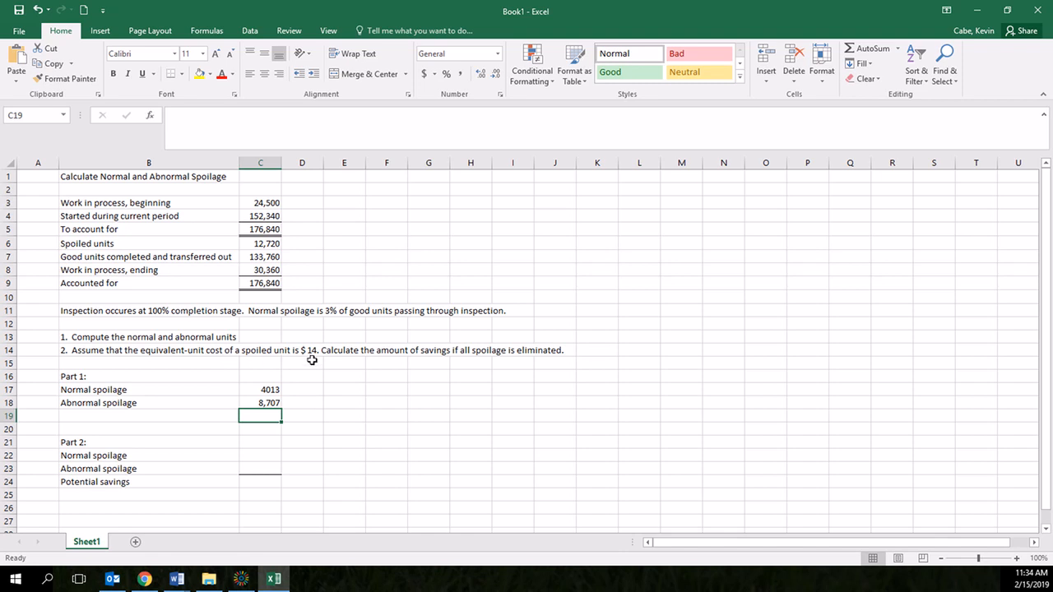
pyautogui.moveTo(372, 365)
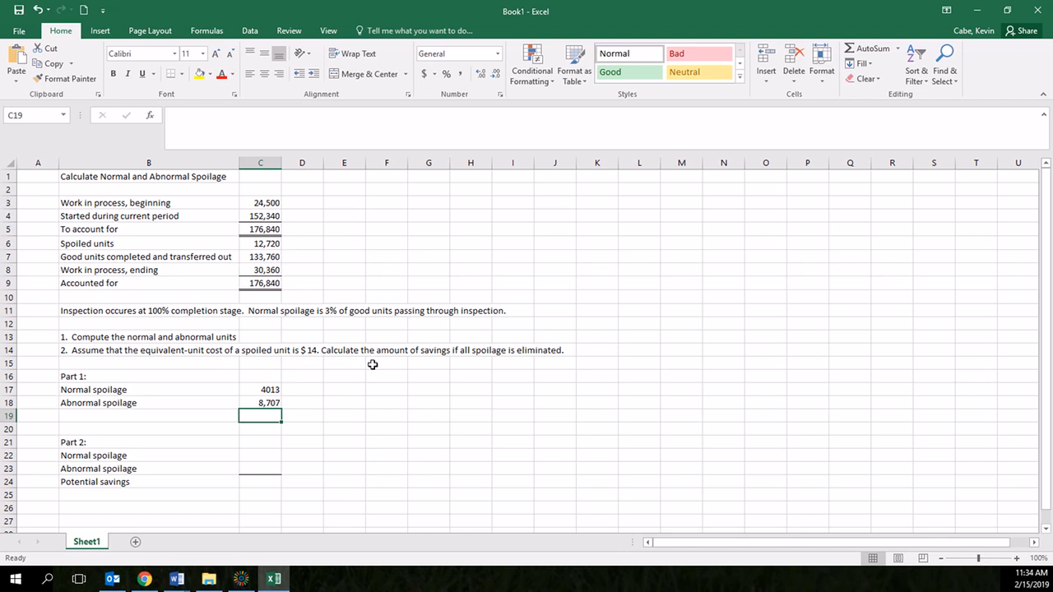
pyautogui.moveTo(405, 365)
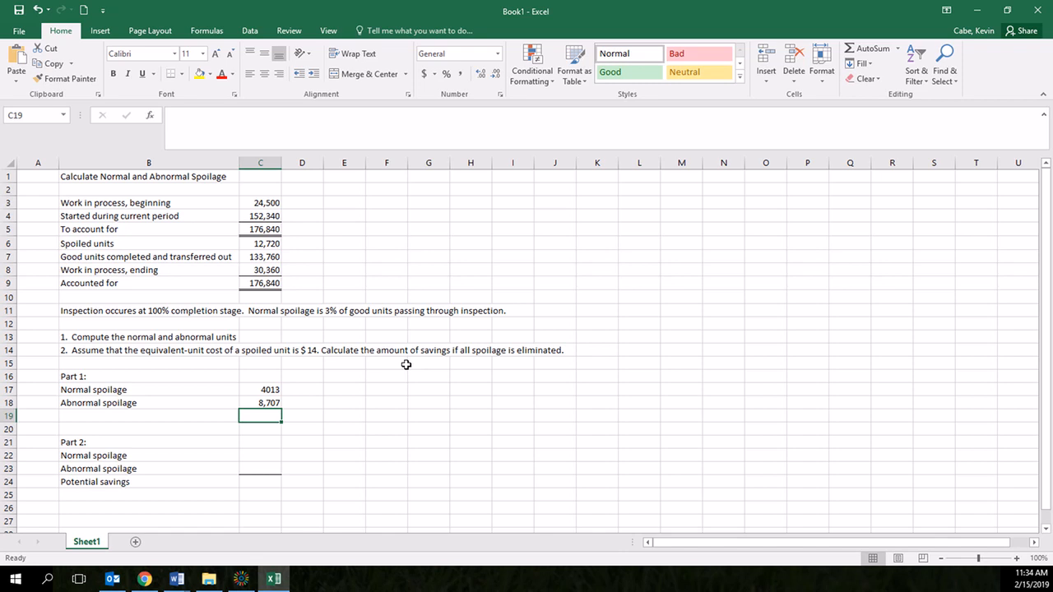
pyautogui.moveTo(280, 401)
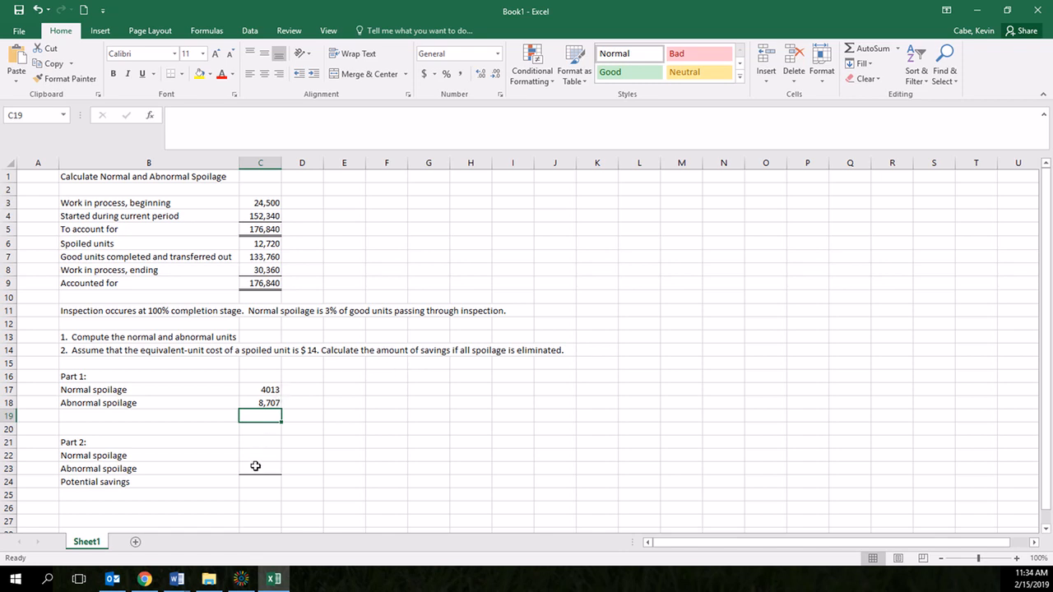
# Cost abnormal spoilage in C23 as =C18*14, yielding $121,901
pyautogui.click(260, 467)
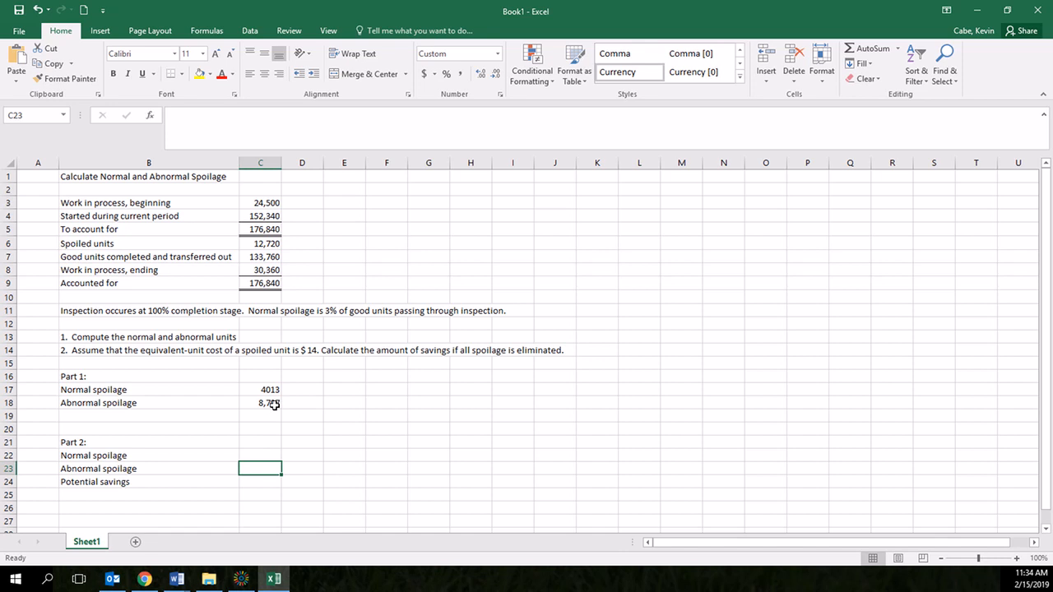
pyautogui.click(260, 402)
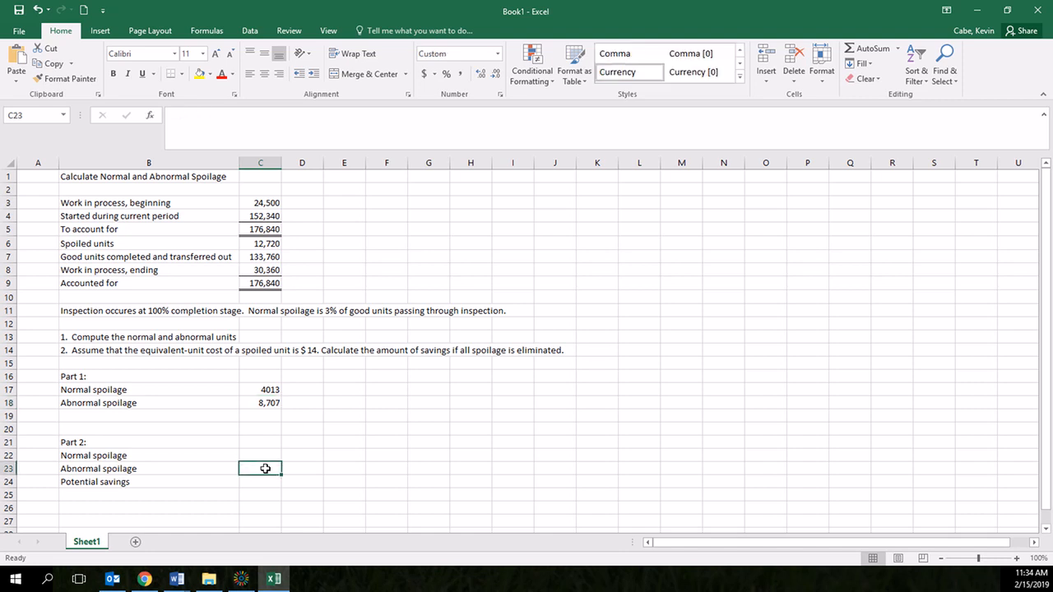
pyautogui.write('=C18')
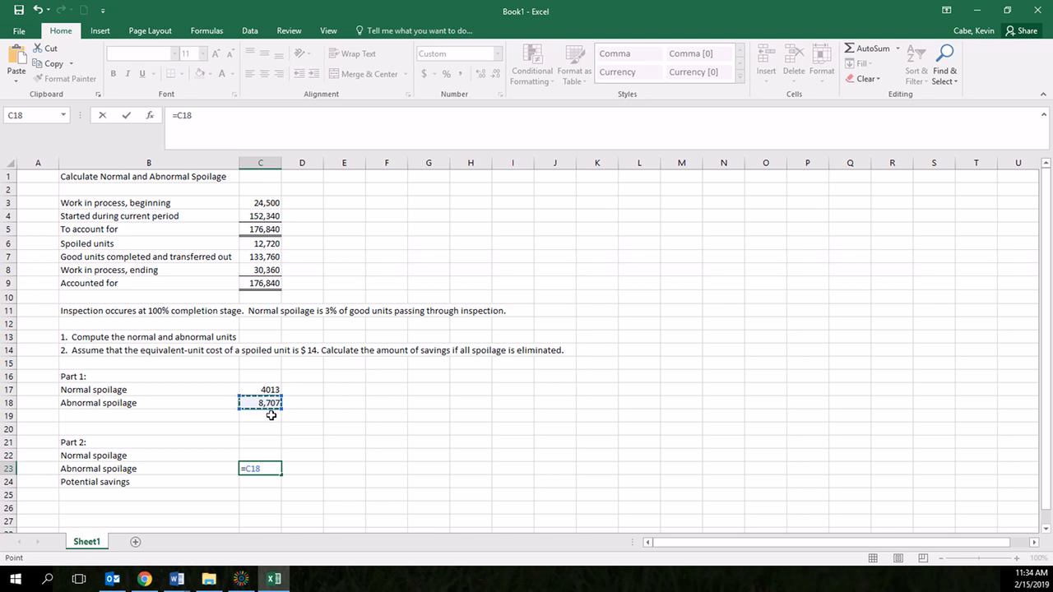
pyautogui.write('*')
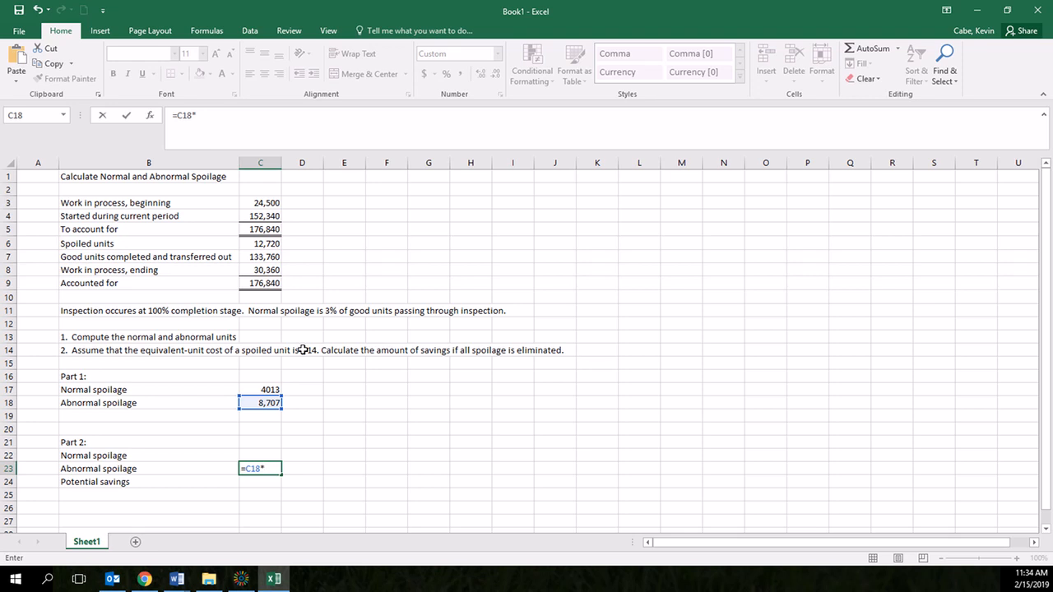
pyautogui.write('1')
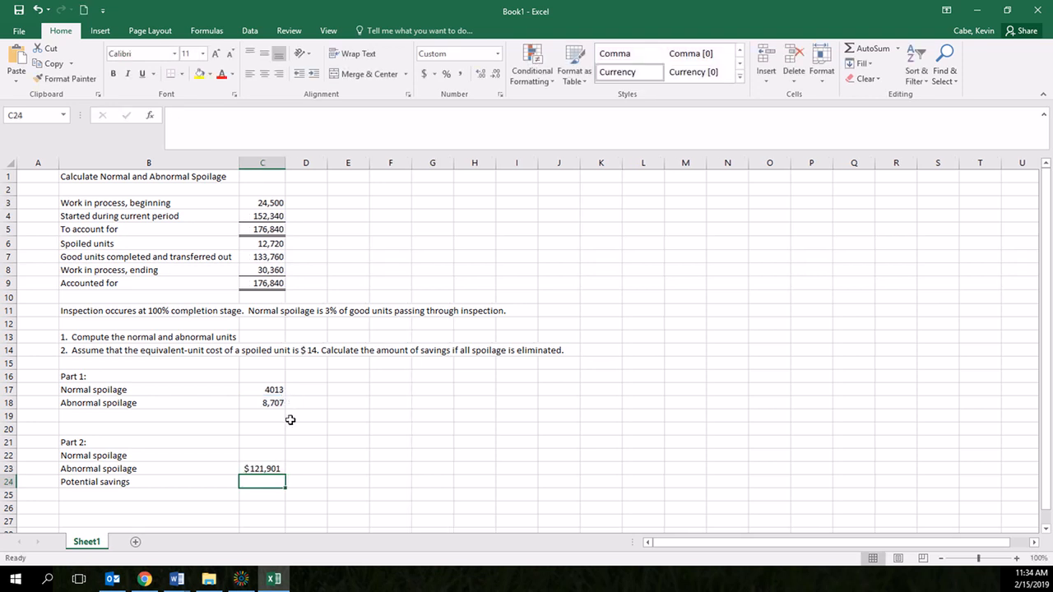
pyautogui.moveTo(278, 471)
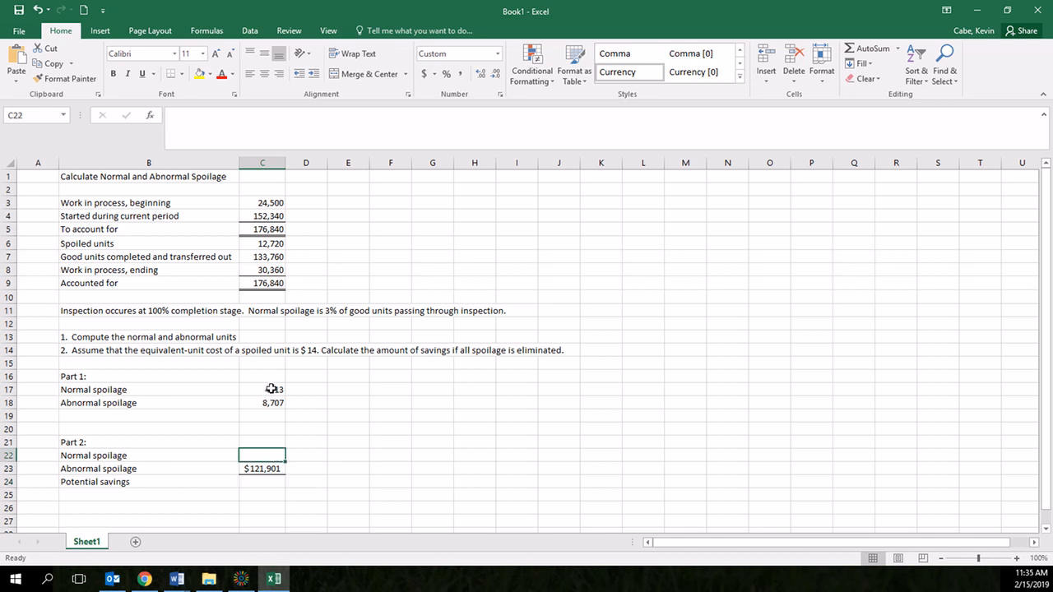
# Cost normal spoilage in C22 as =C17*14, about $56,179
pyautogui.write('=C17')
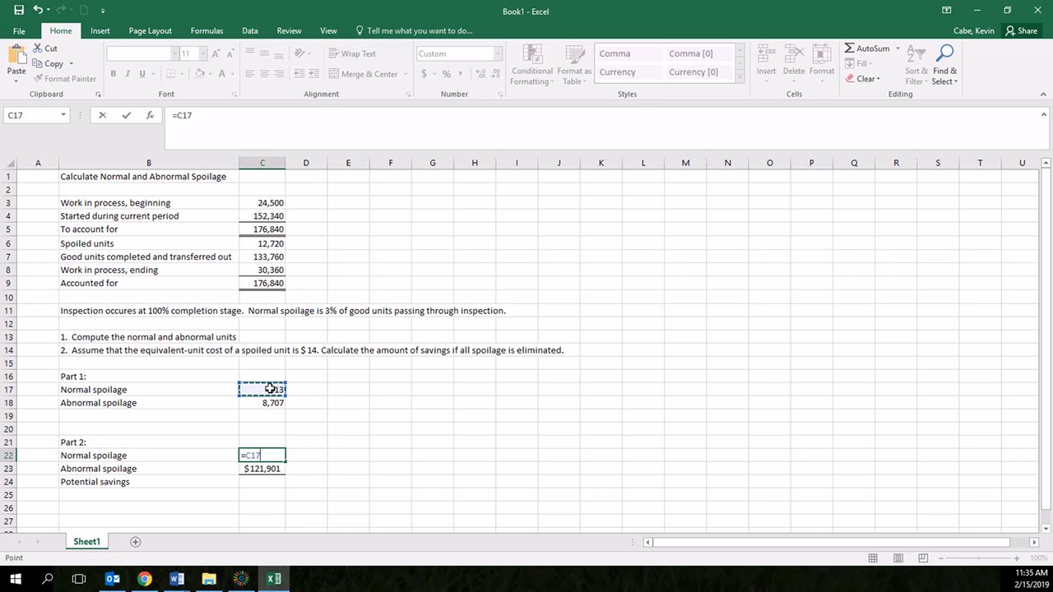
pyautogui.write('*')
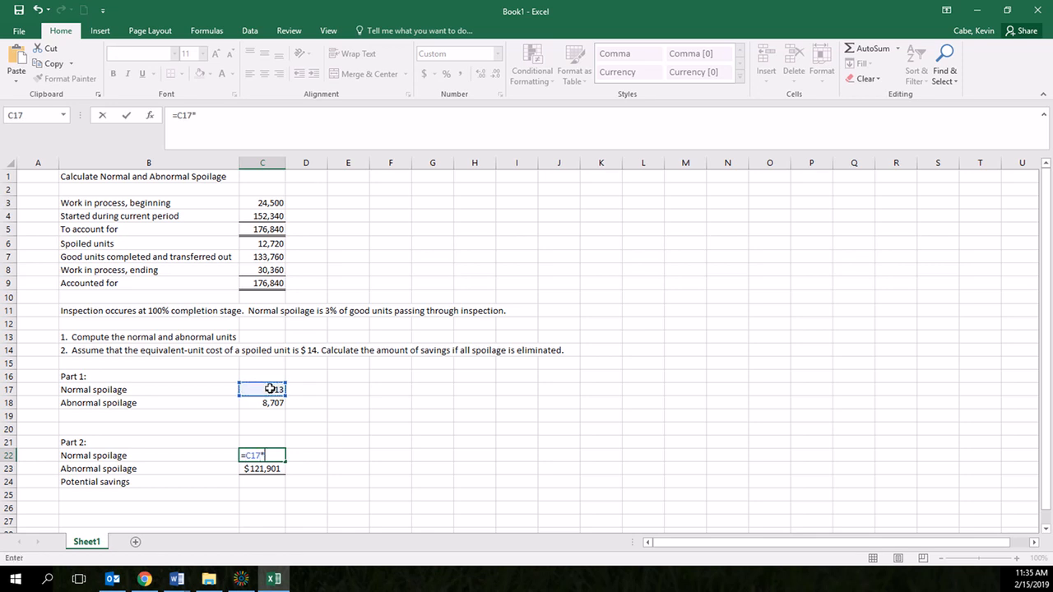
pyautogui.write('14')
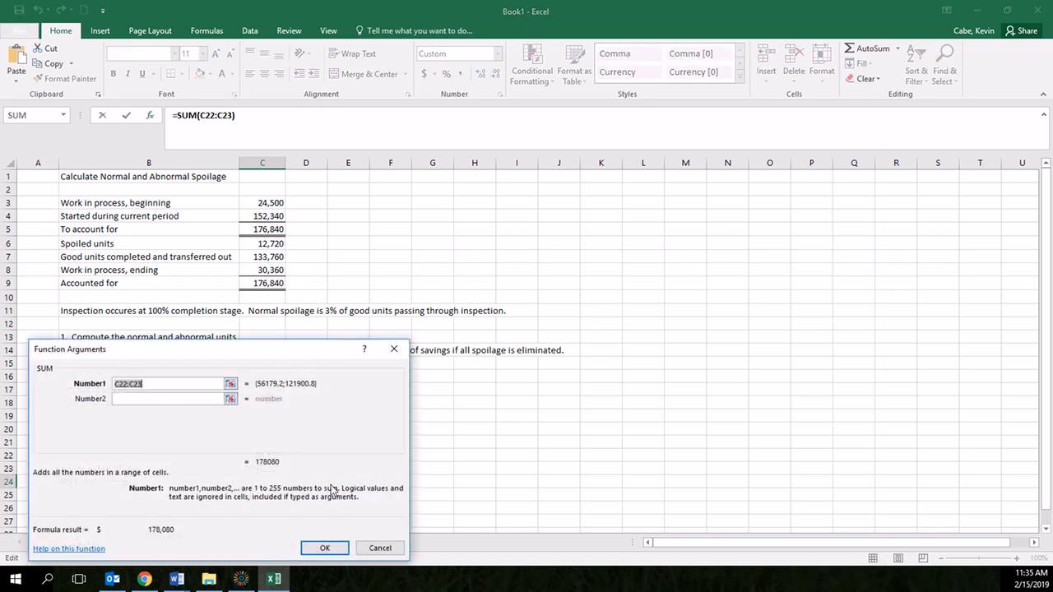
# Confirm SUM(C22:C23) in C24 as potential savings of $178,080 and verify the total
pyautogui.click(324, 548)
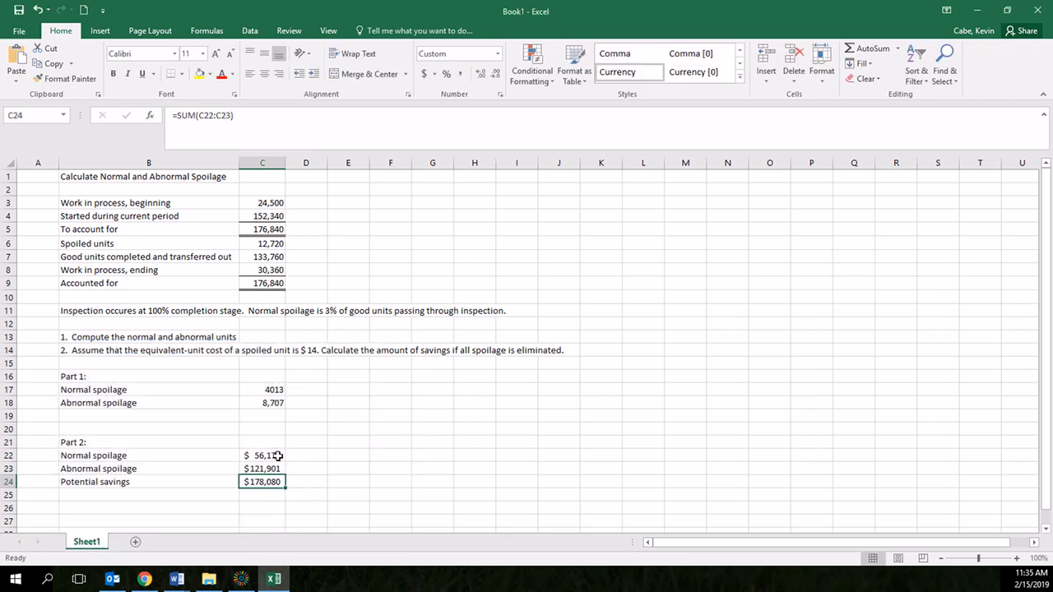
pyautogui.moveTo(261, 455); pyautogui.dragTo(262, 467)
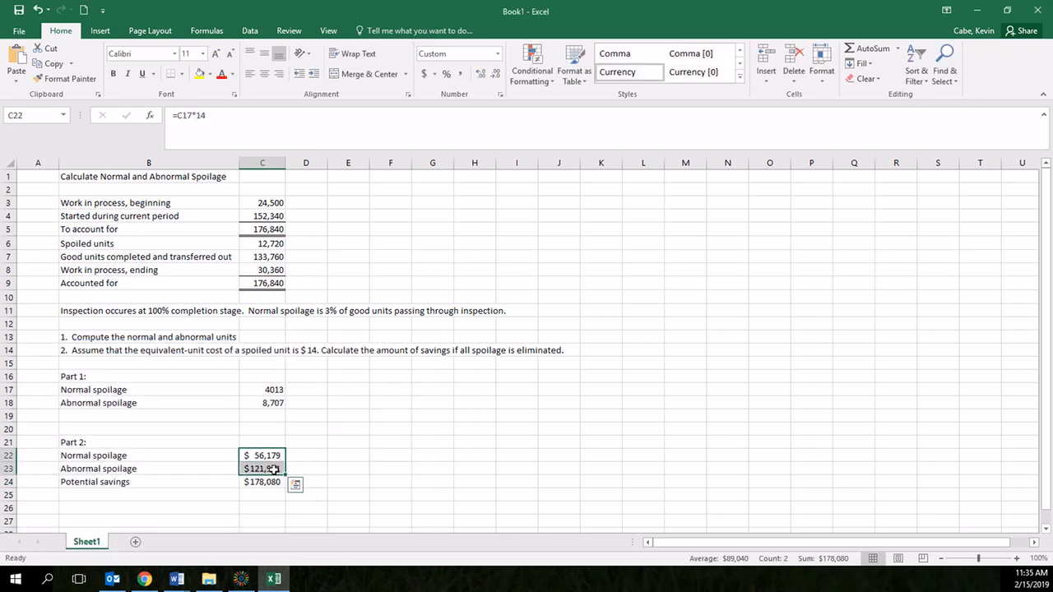
pyautogui.click(262, 480)
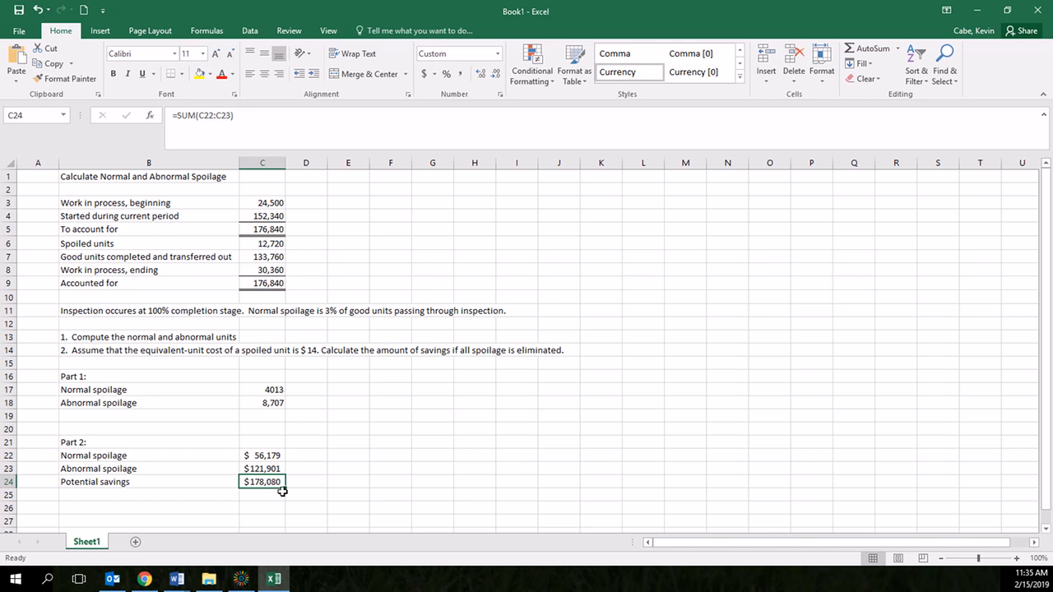
pyautogui.moveTo(273, 464)
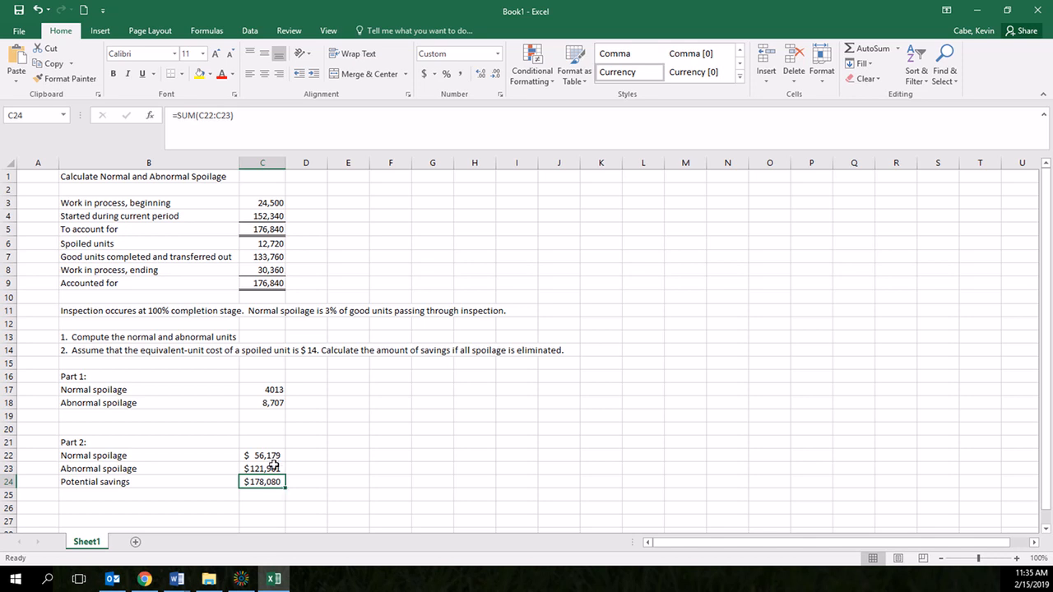
pyautogui.moveTo(283, 469)
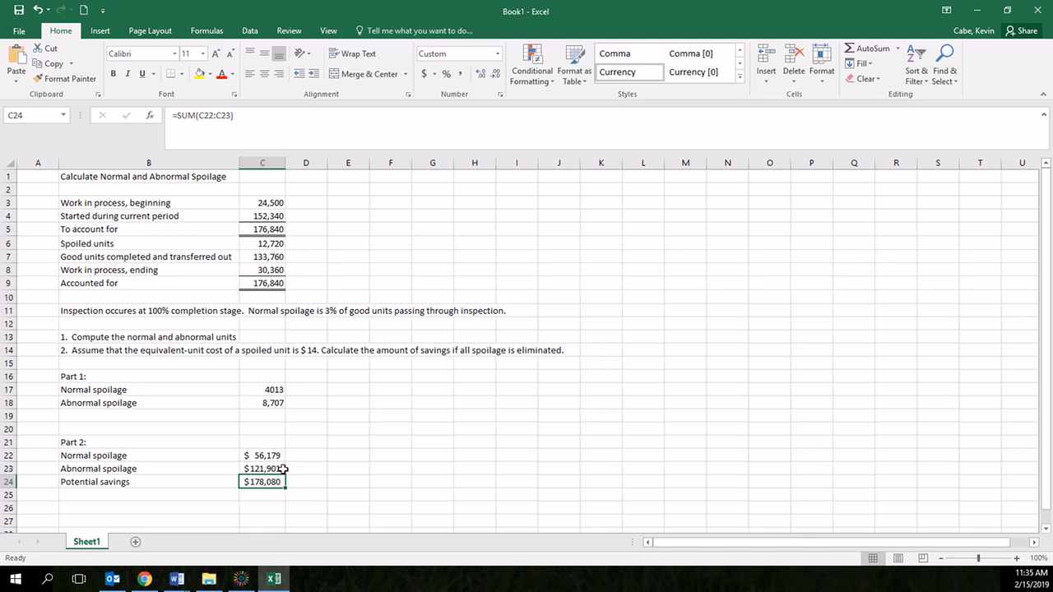
pyautogui.moveTo(283, 454)
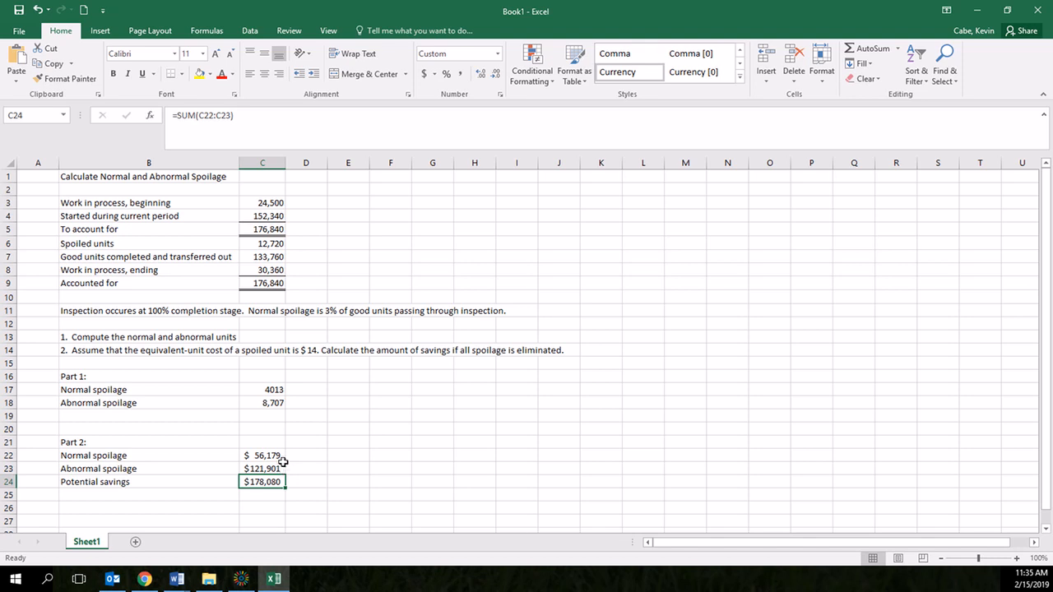
pyautogui.moveTo(165, 388)
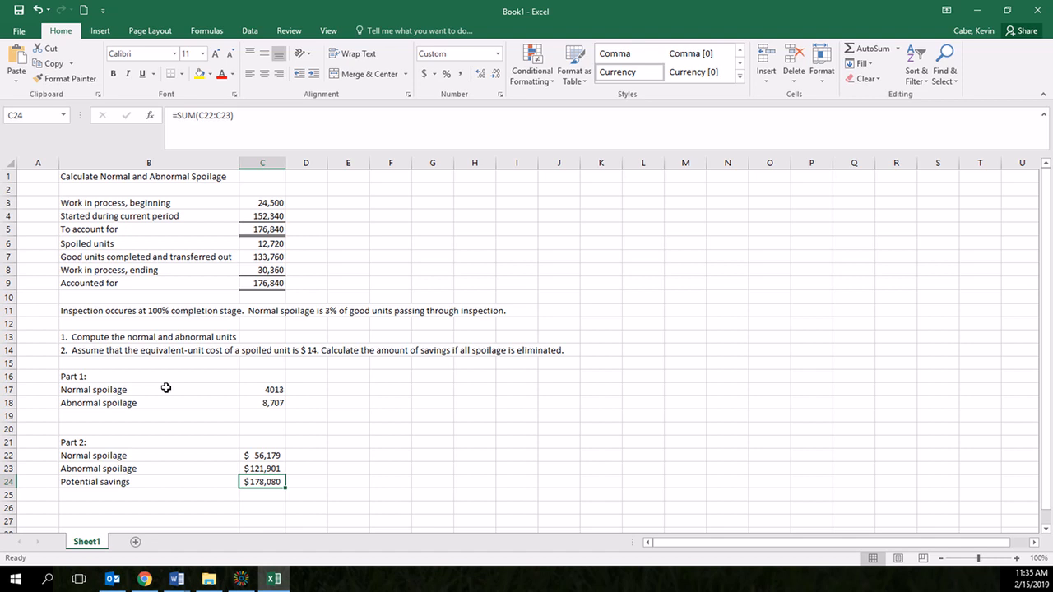
pyautogui.moveTo(237, 400)
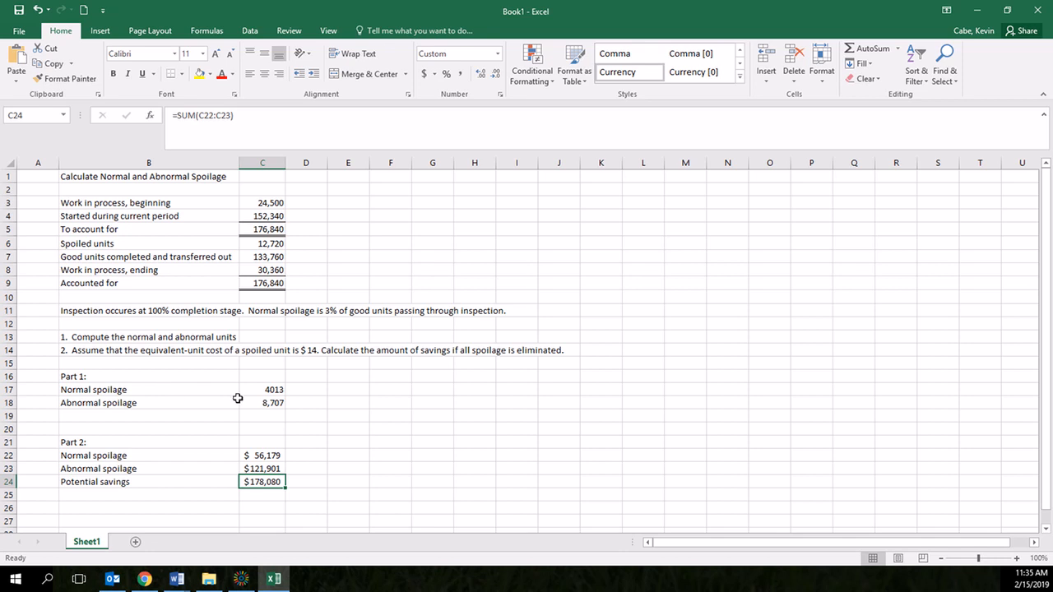
pyautogui.moveTo(231, 461)
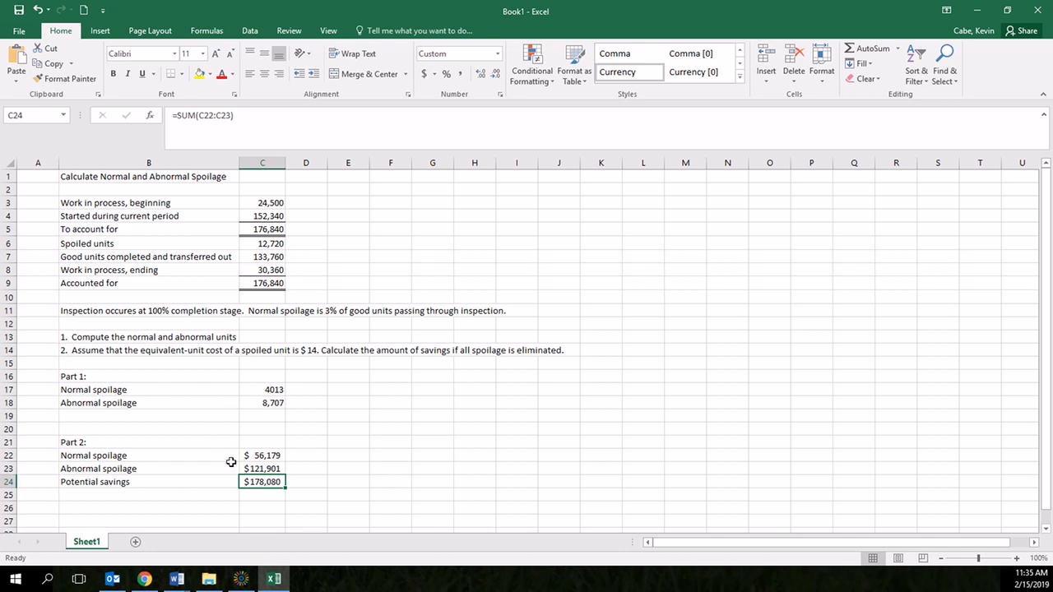